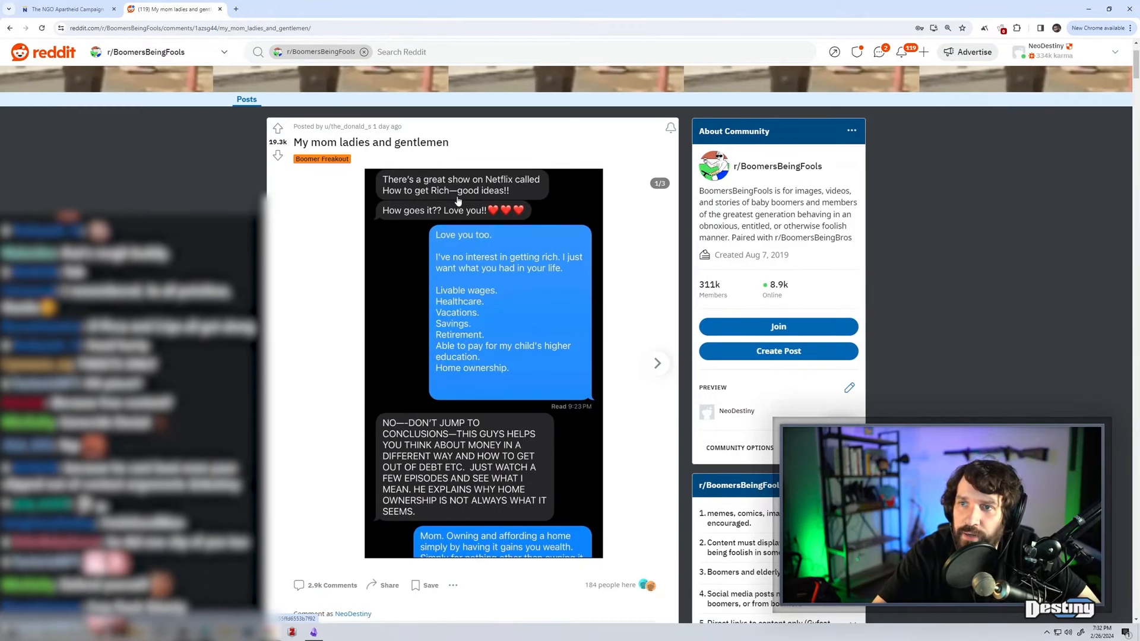
mouse_move(500, 170)
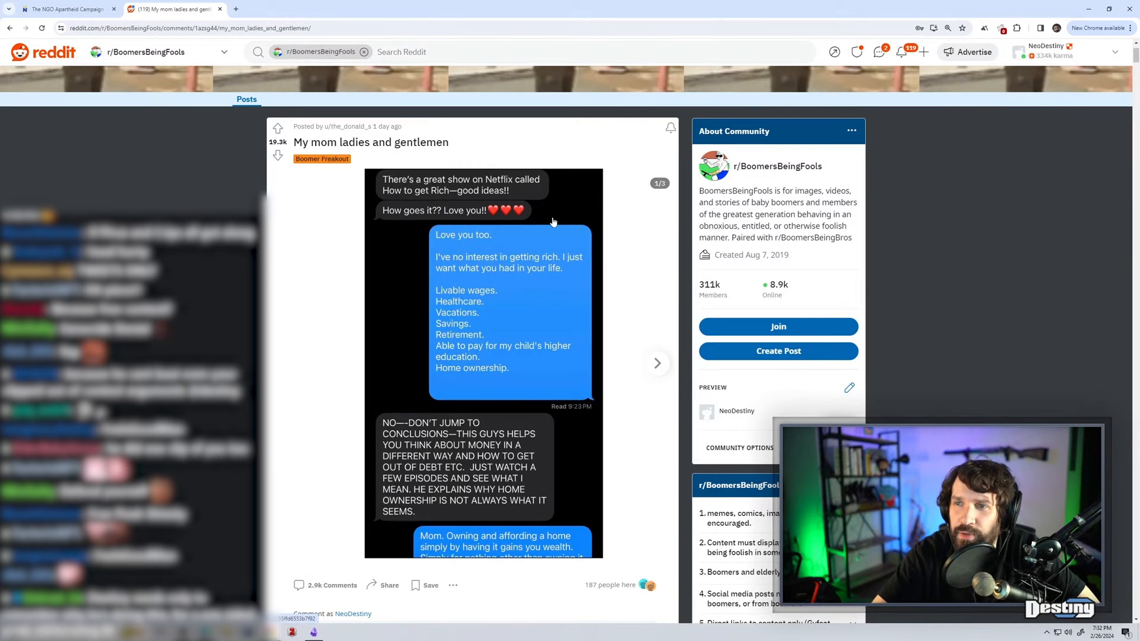
mouse_move(481, 294)
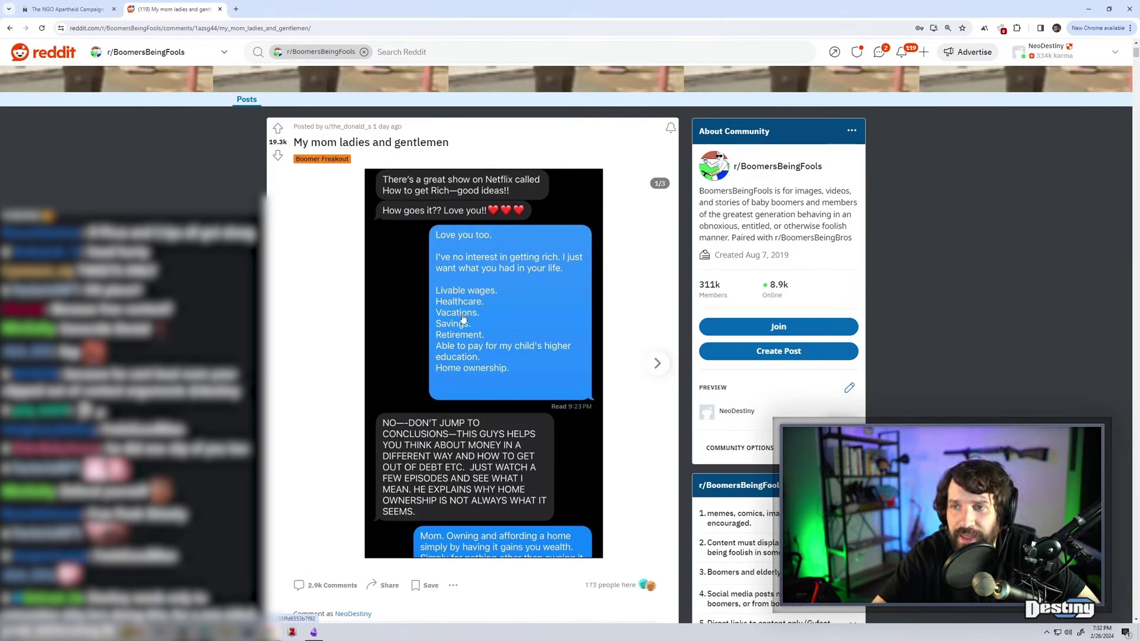
mouse_move(499, 290)
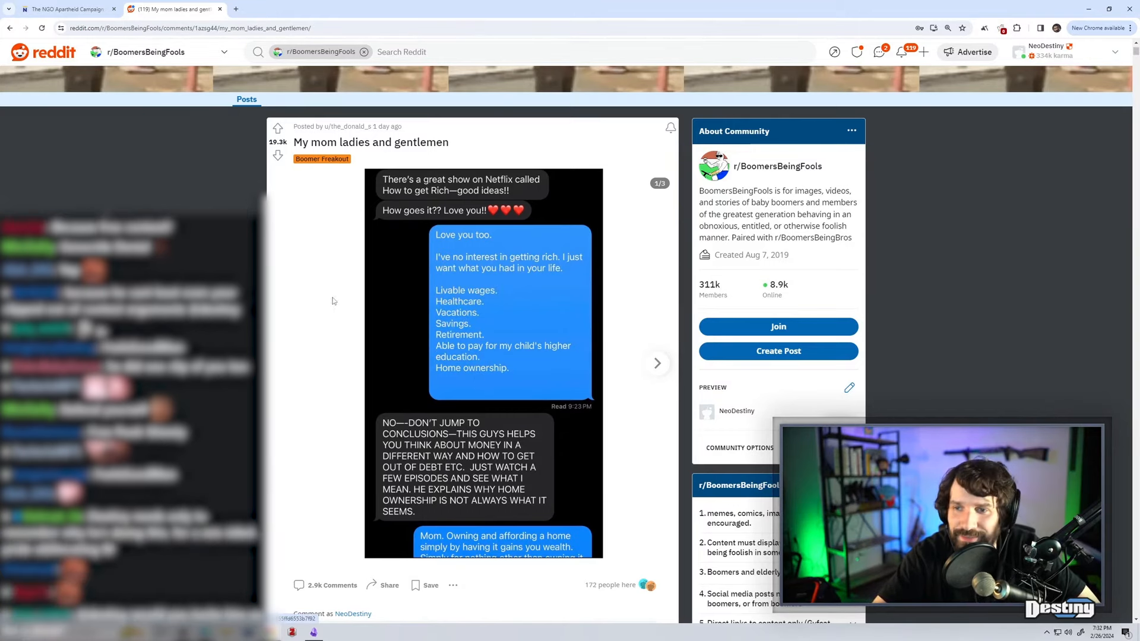
Read the first mom text-message screenshot and advance the gallery to image 2 of 3.
scroll("down", 3)
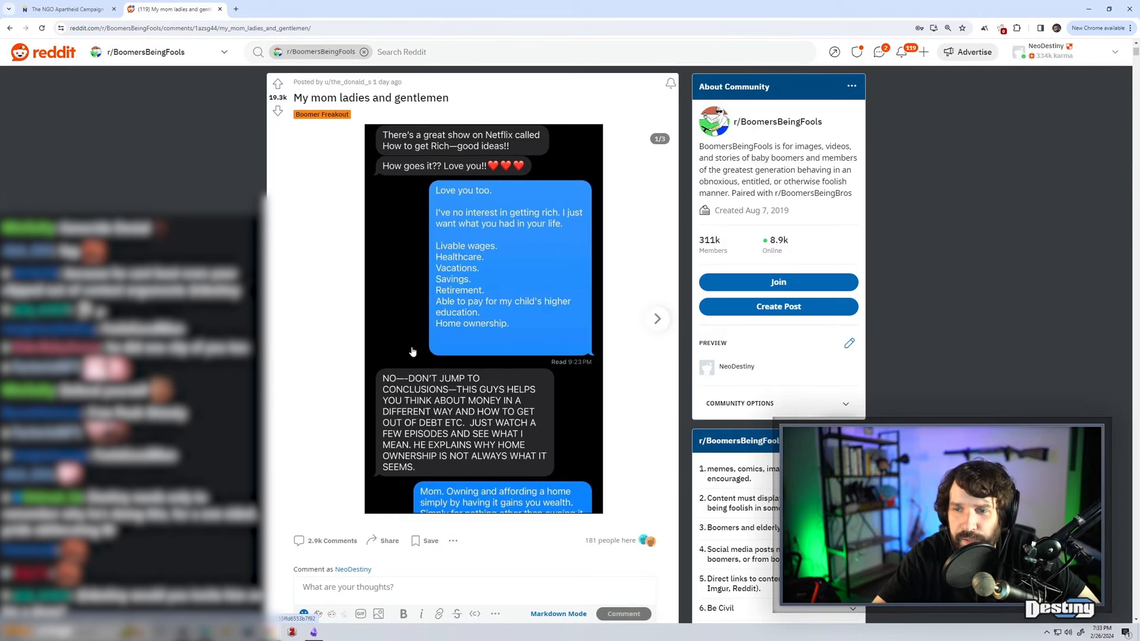
left_click(480, 254)
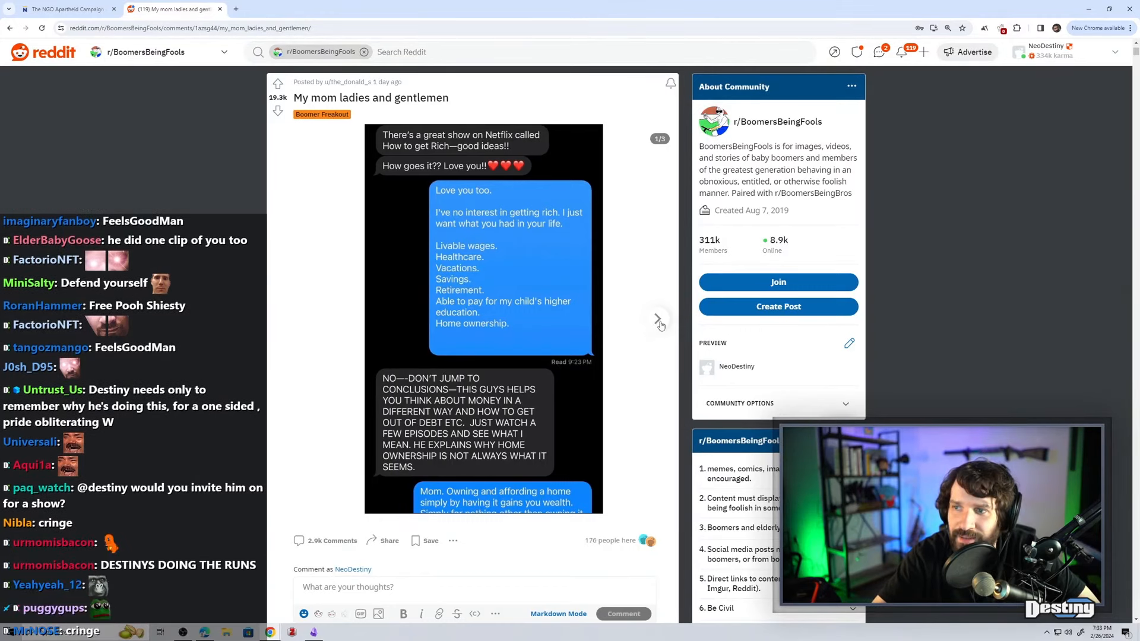
left_click(657, 320)
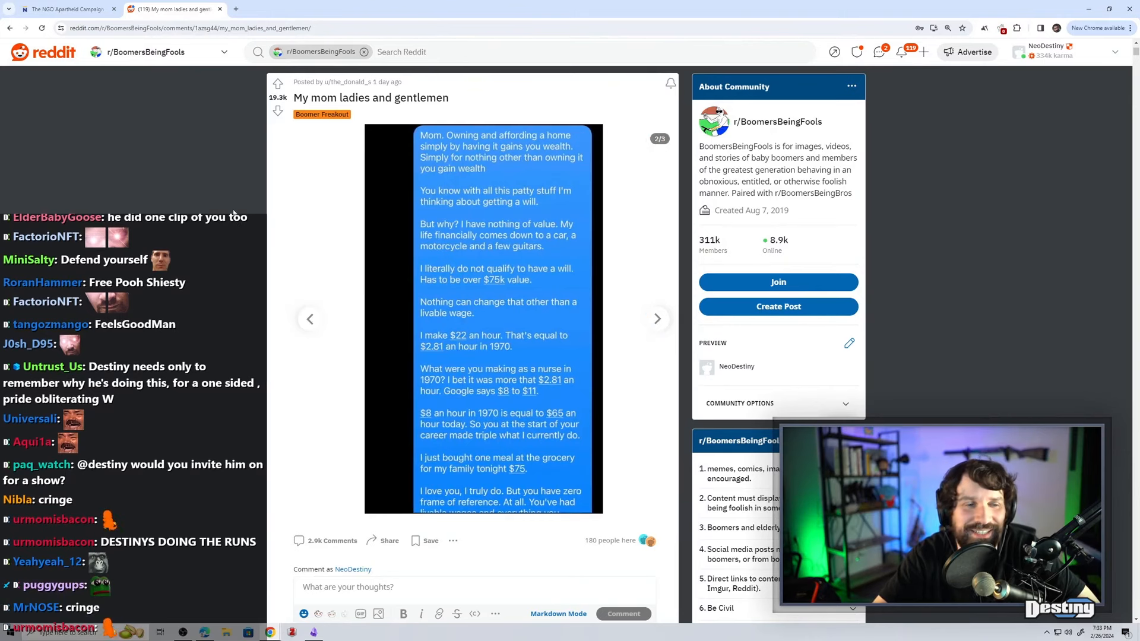
scroll("up", 3)
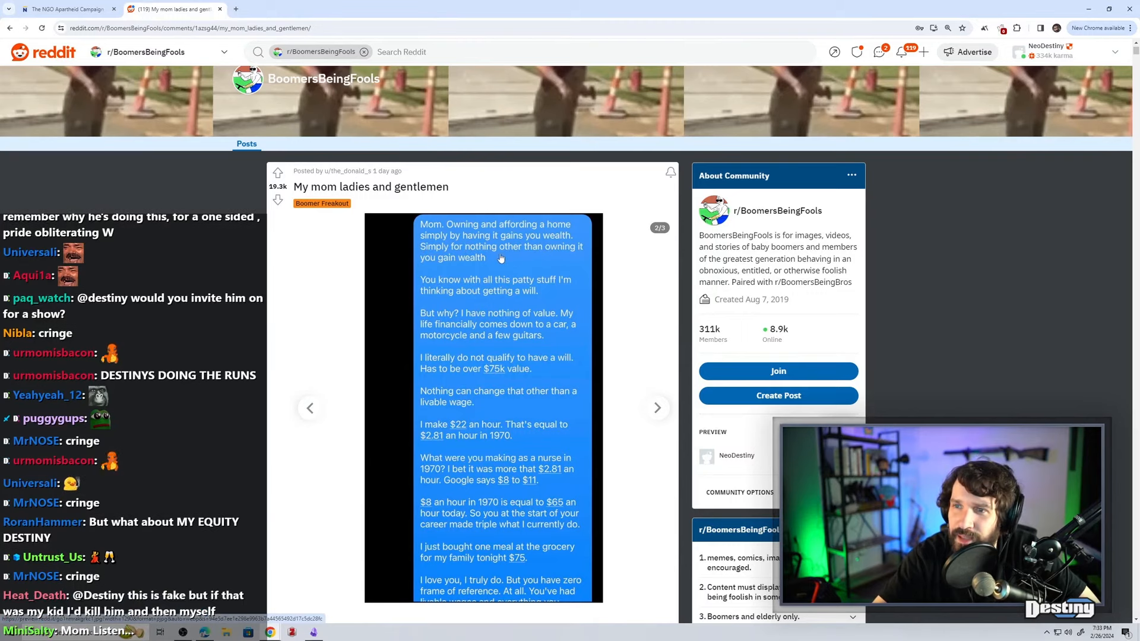
mouse_move(493, 297)
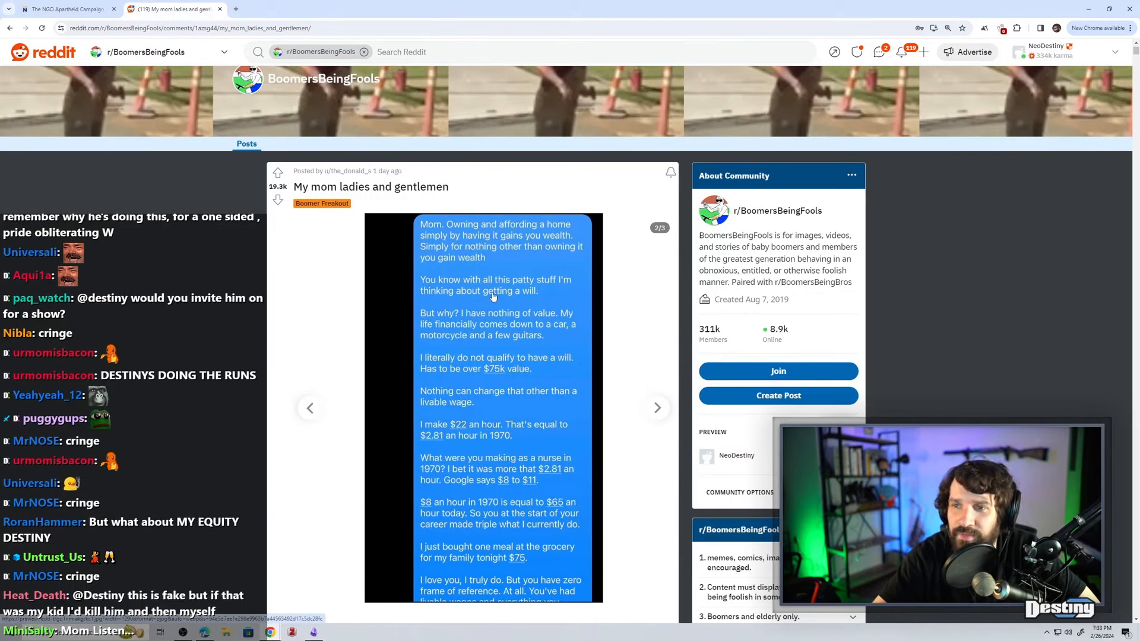
scroll("up", 3)
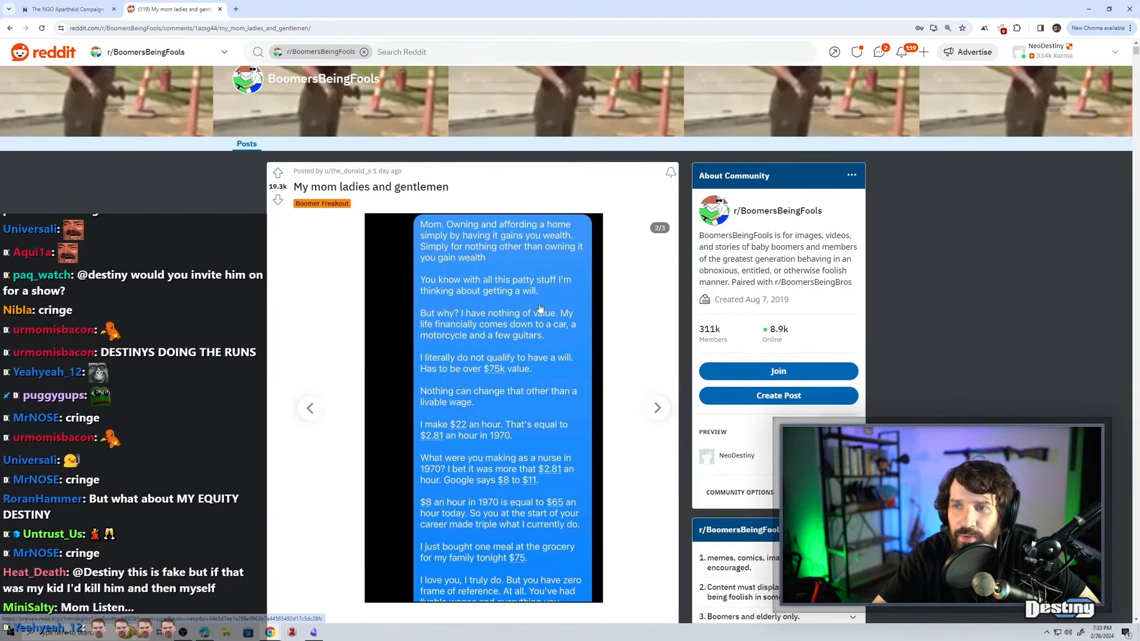
mouse_move(476, 349)
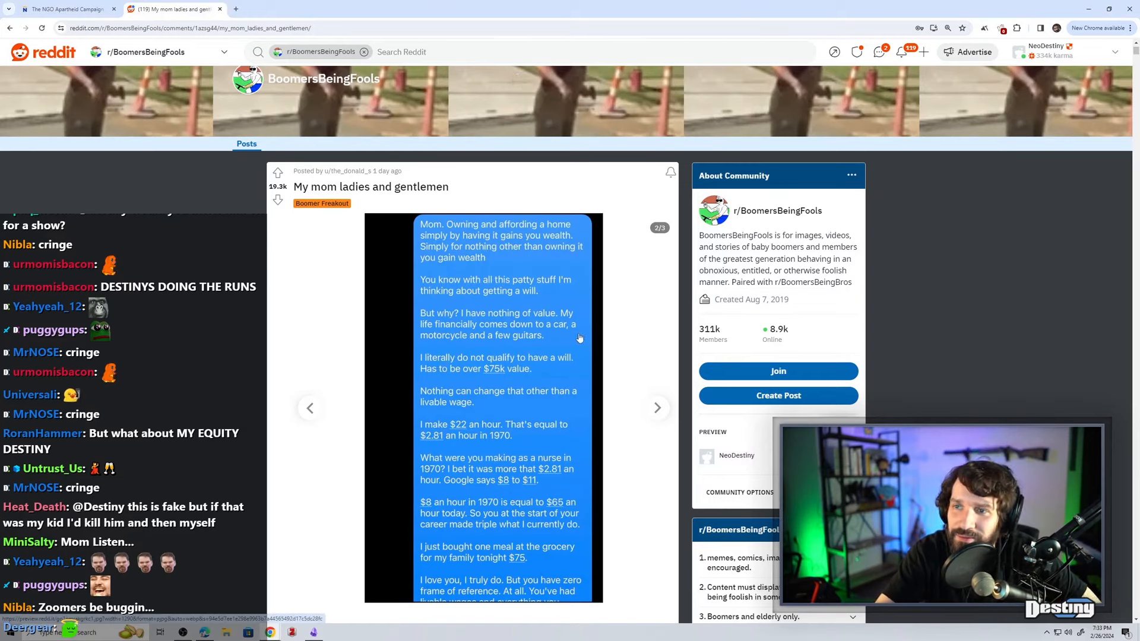
mouse_move(460, 384)
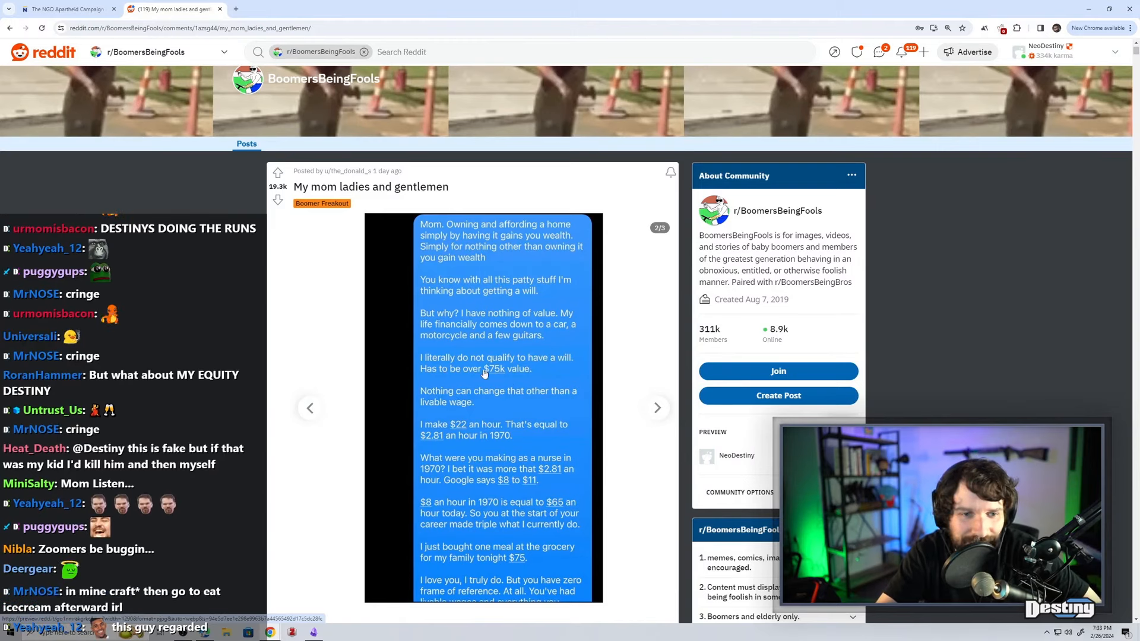
scroll("down", 3)
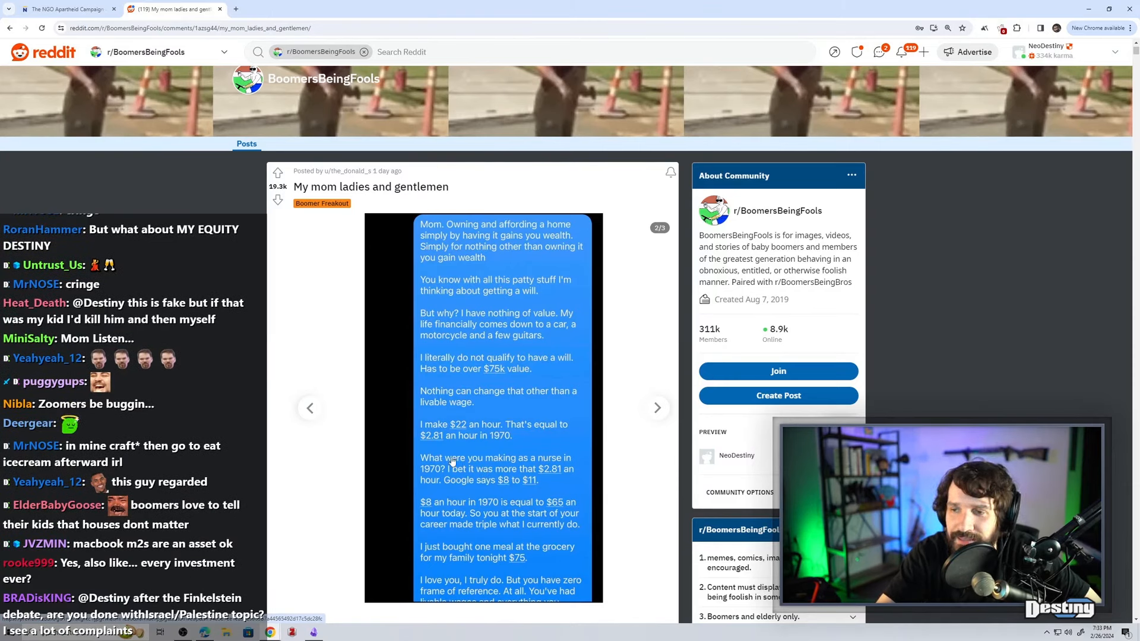
scroll("down", 3)
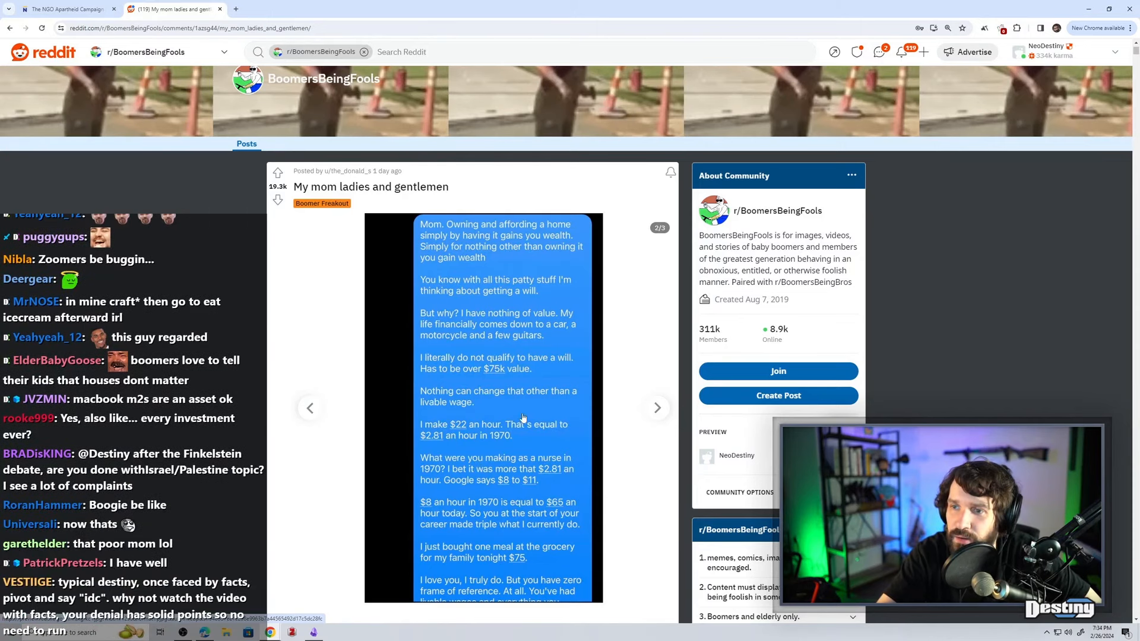
mouse_move(431, 429)
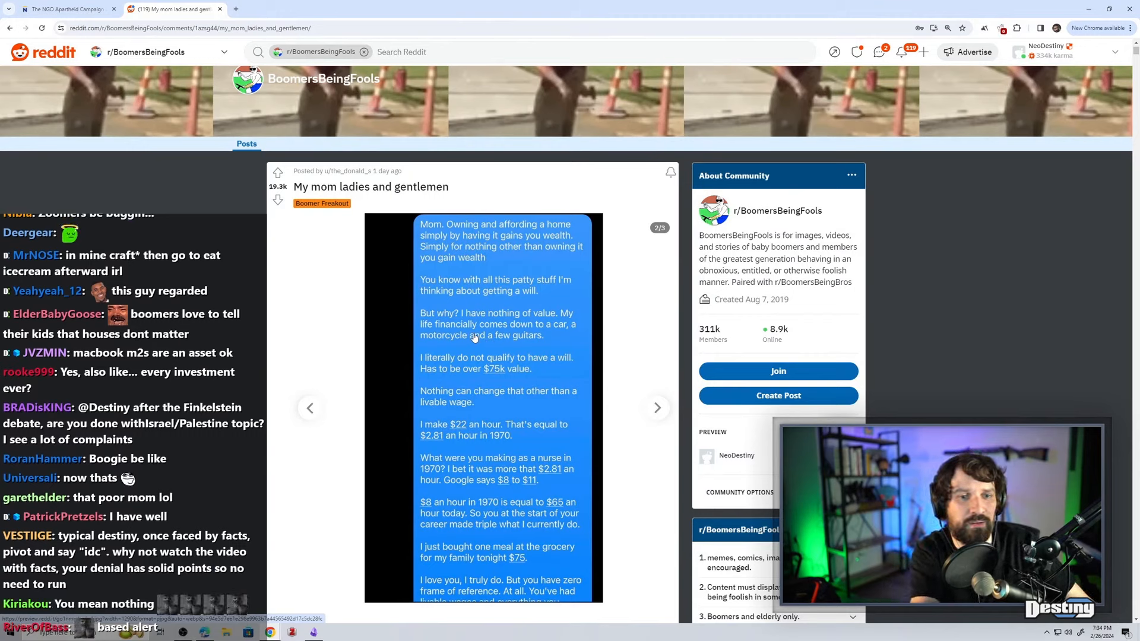
left_click(335, 632)
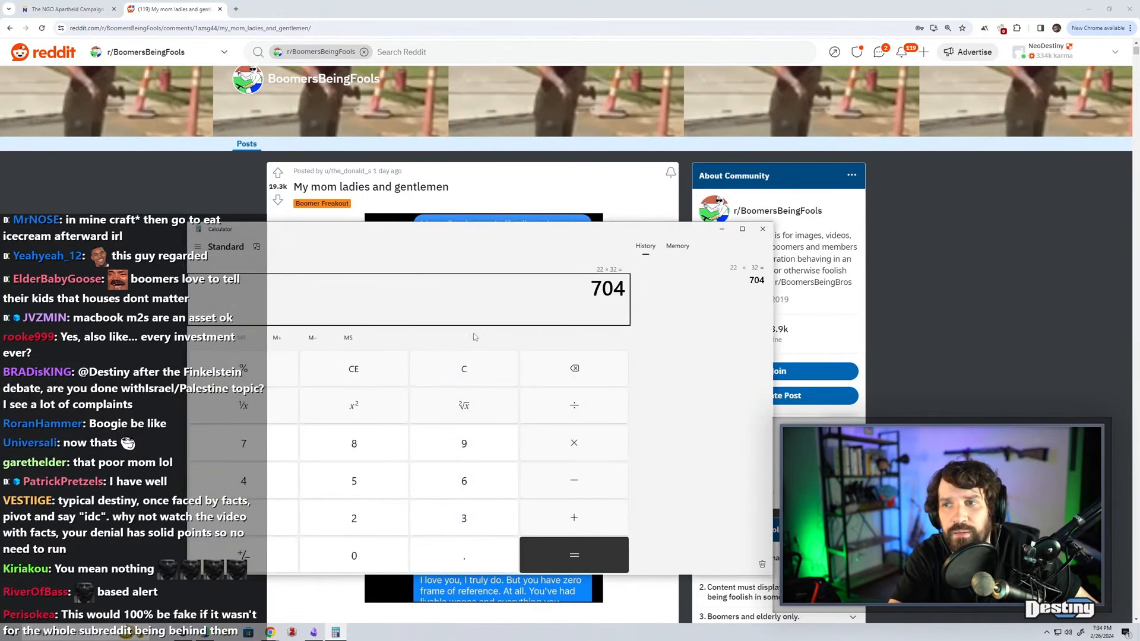
Work the calculator for 22 × 32 × 4 = 2,816 and return to the post.
left_click(574, 554)
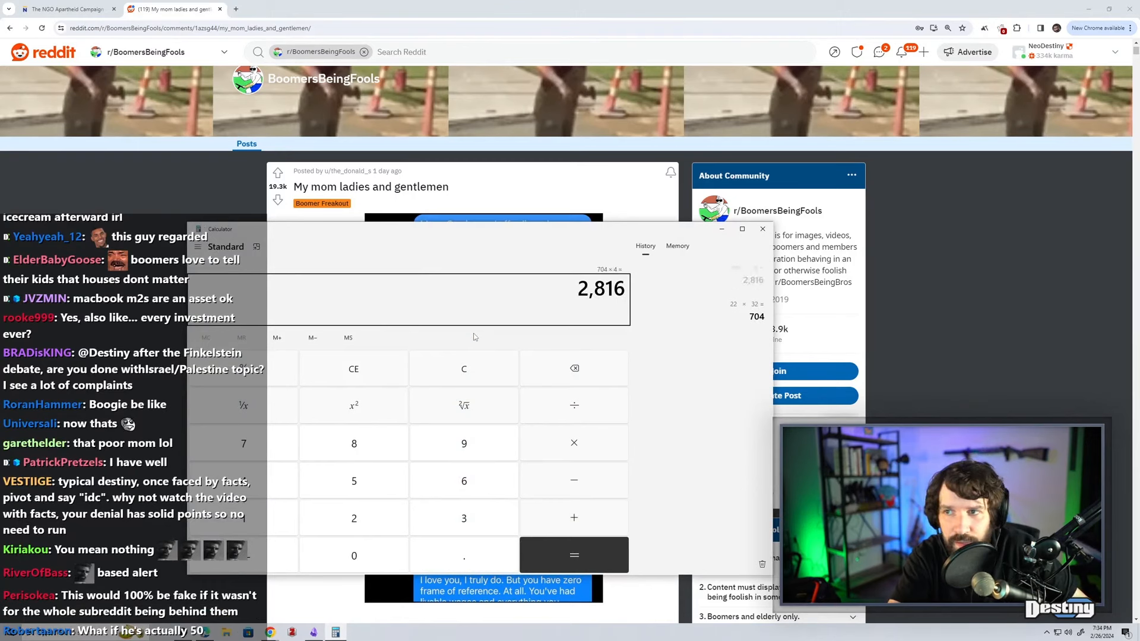
scroll("down", 3)
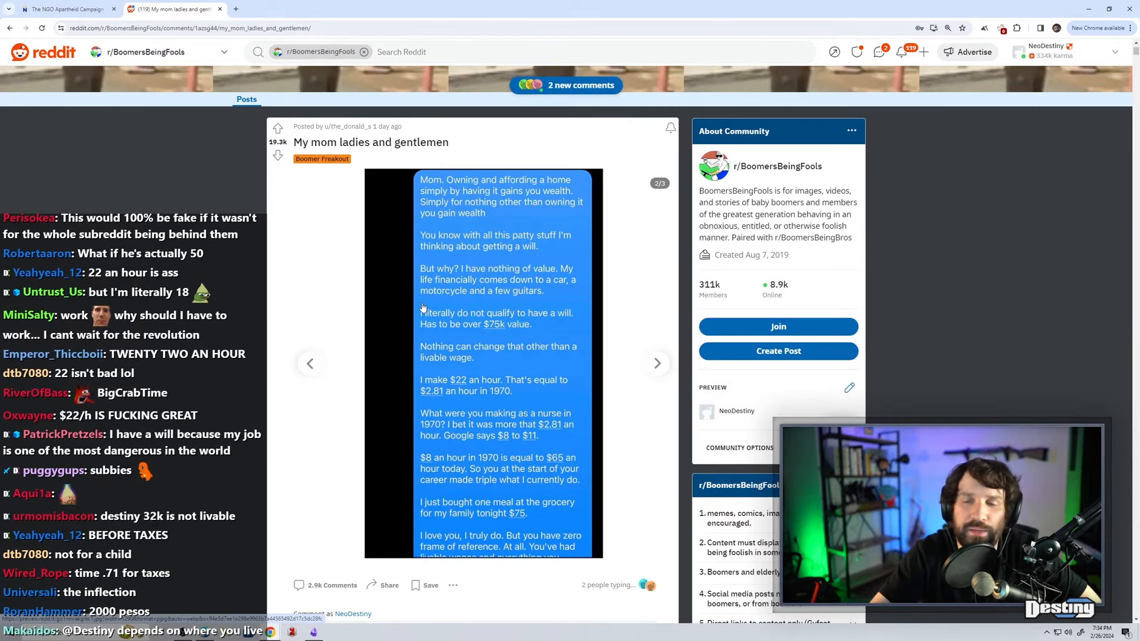
Advance the gallery to the third screenshot ending with the son's 'no debt' reply.
scroll("down", 3)
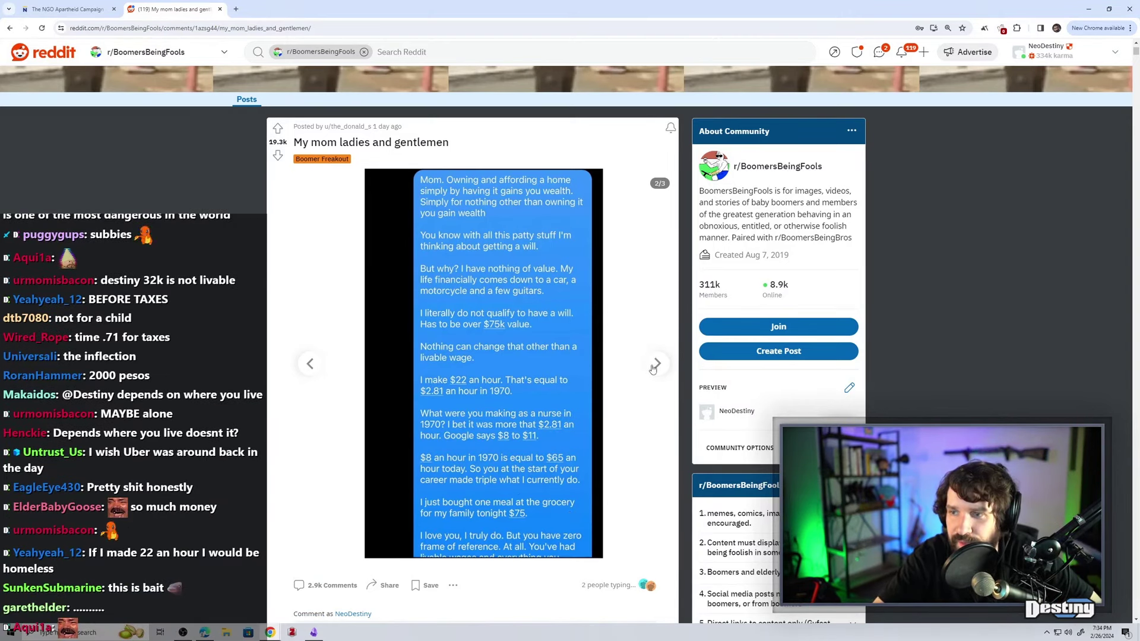
left_click(655, 363)
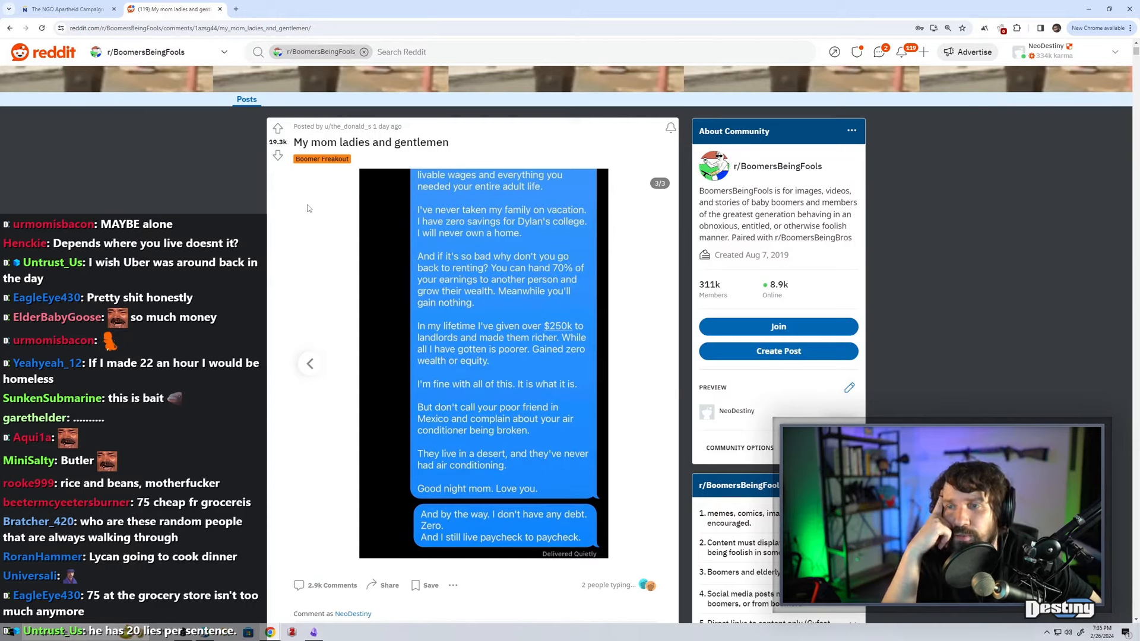
Scroll past the last screenshot to the top comment praising the mom-post breakdown.
scroll("down", 3)
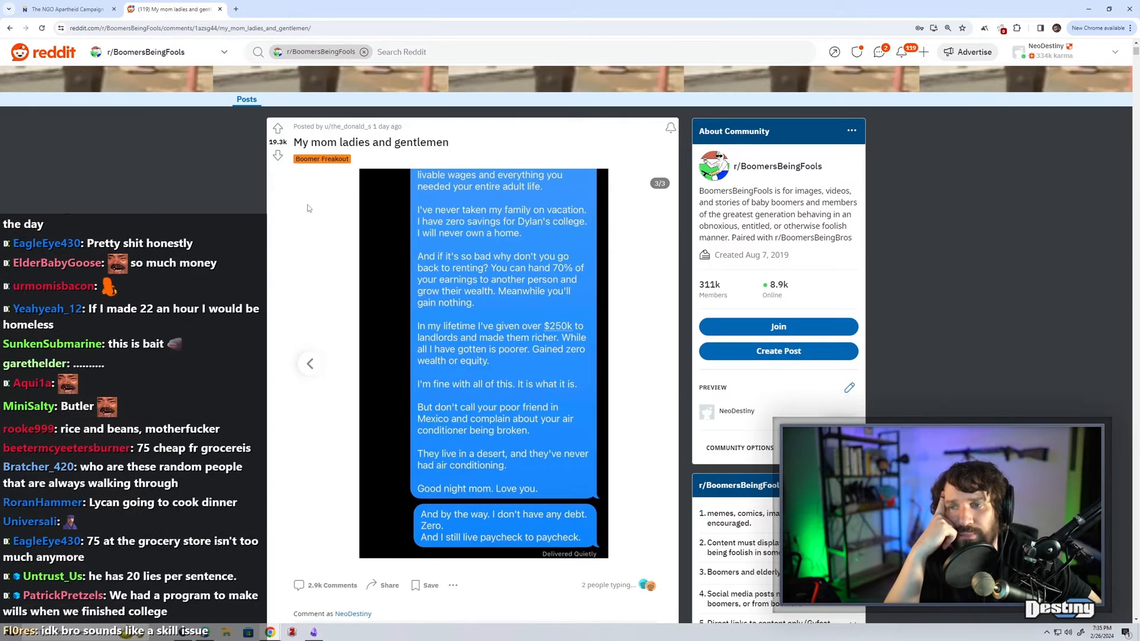
scroll("down", 3)
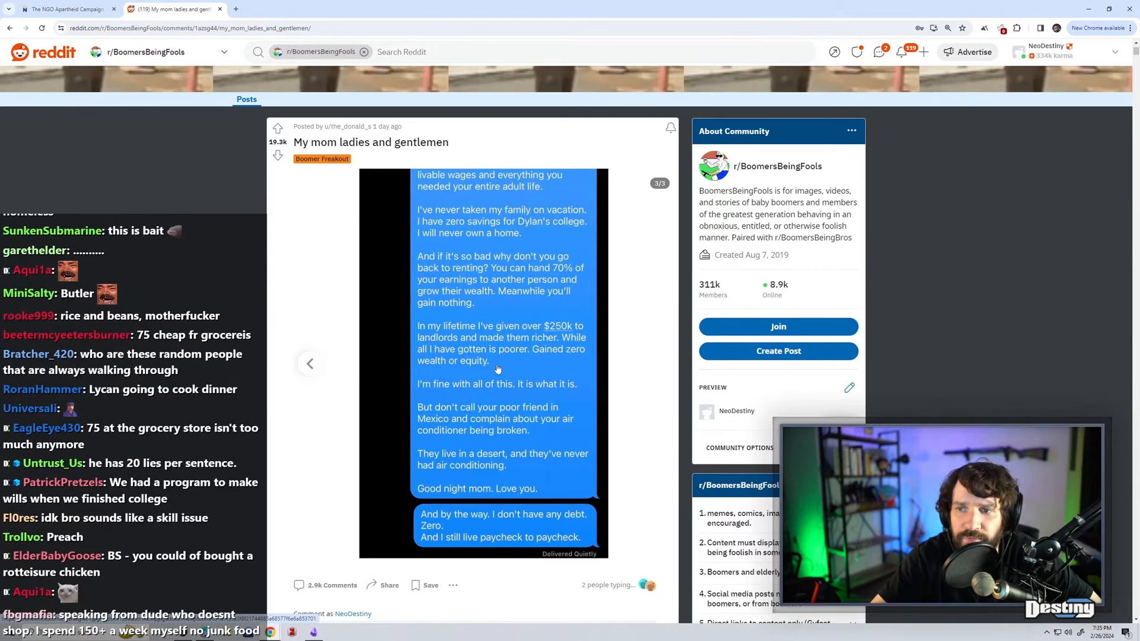
mouse_move(467, 390)
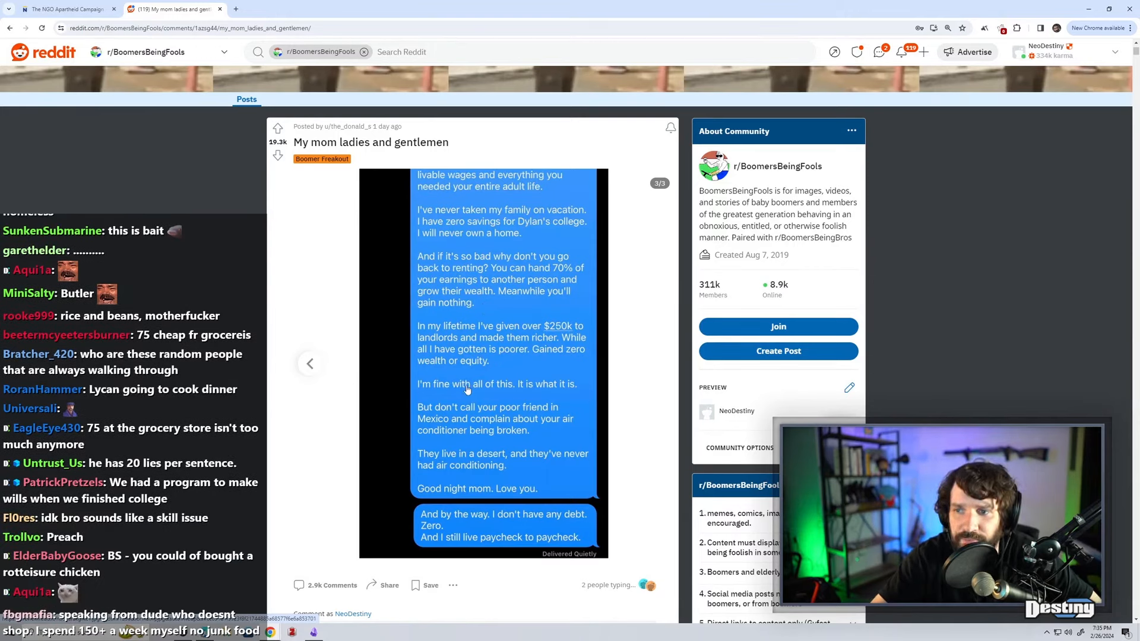
scroll("down", 3)
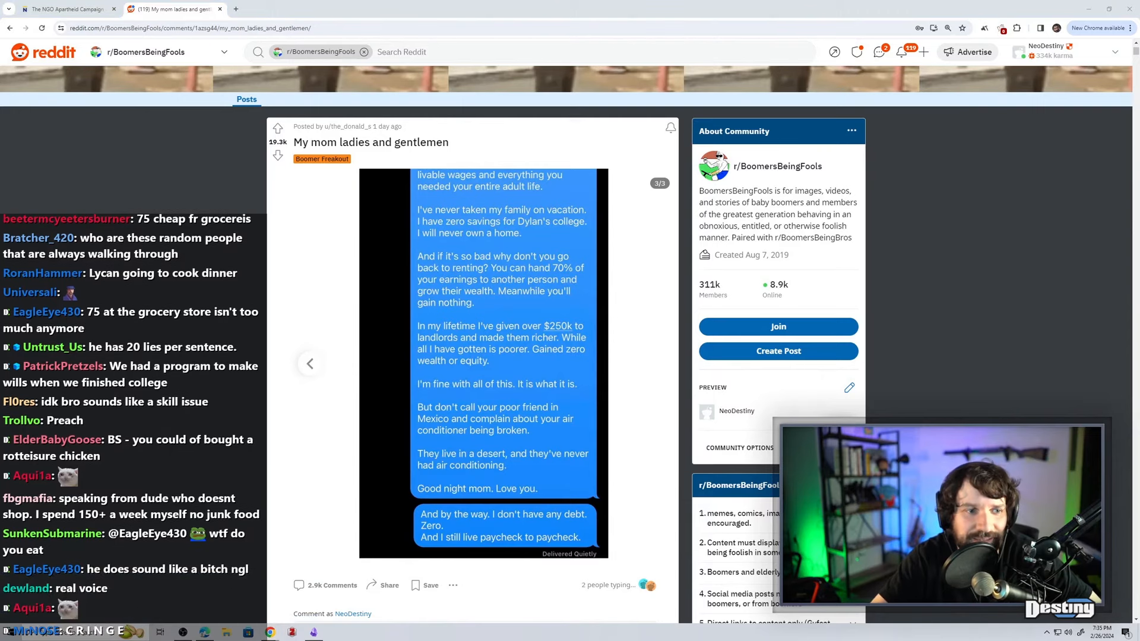
scroll("down", 3)
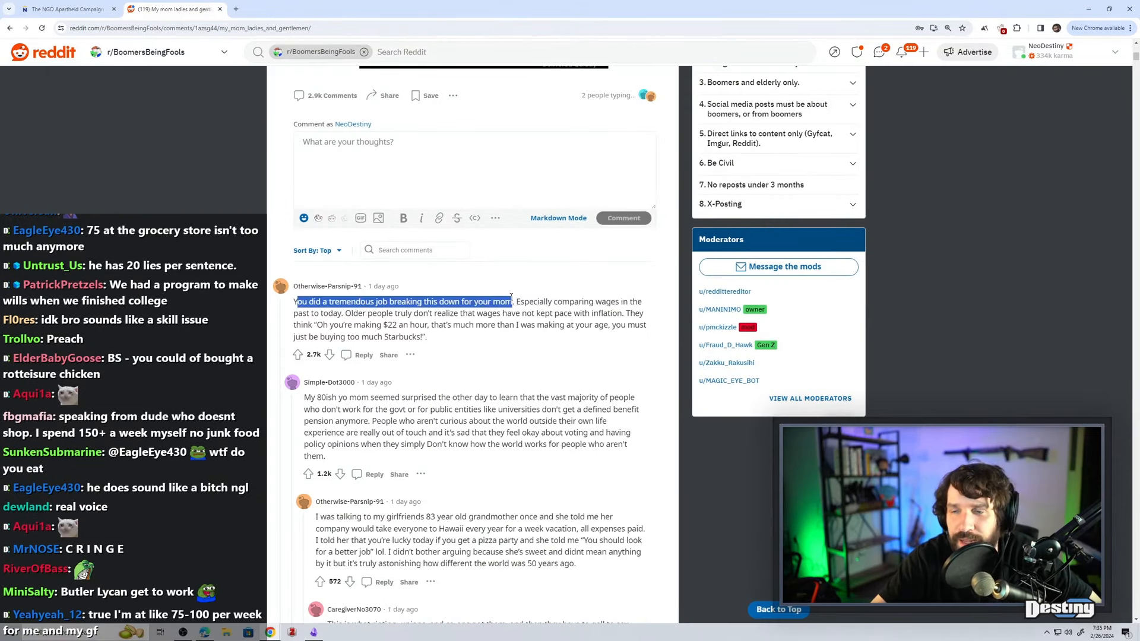
Scroll the post while another Reddit page opens in a new tab.
scroll("down", 3)
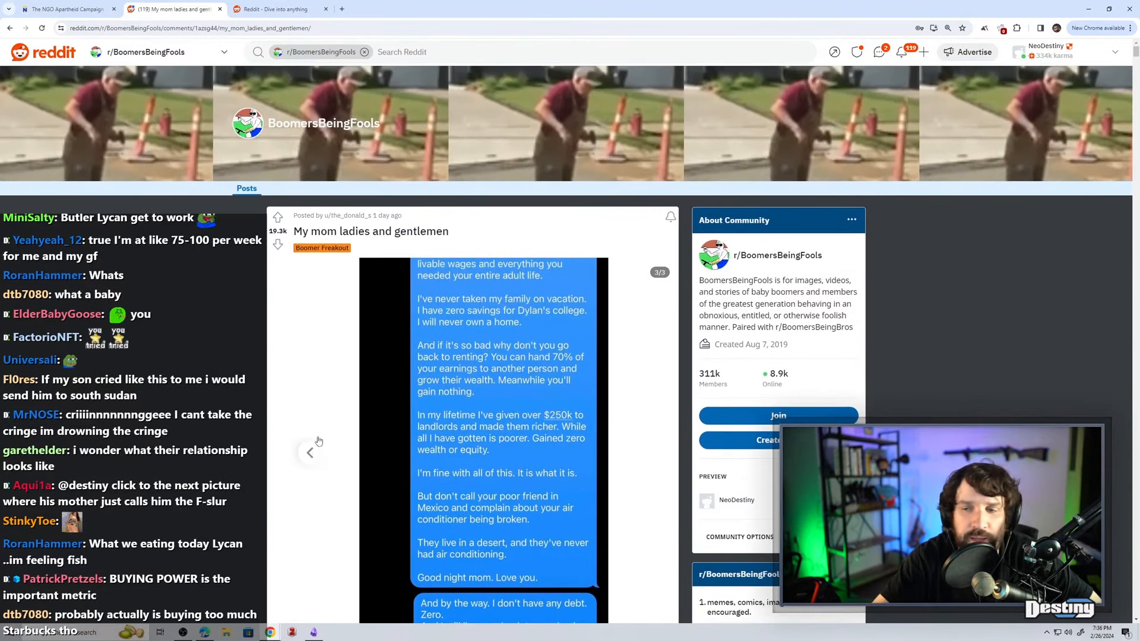
Step the gallery back and forth until it rests on the first text-message screenshot.
left_click(309, 452)
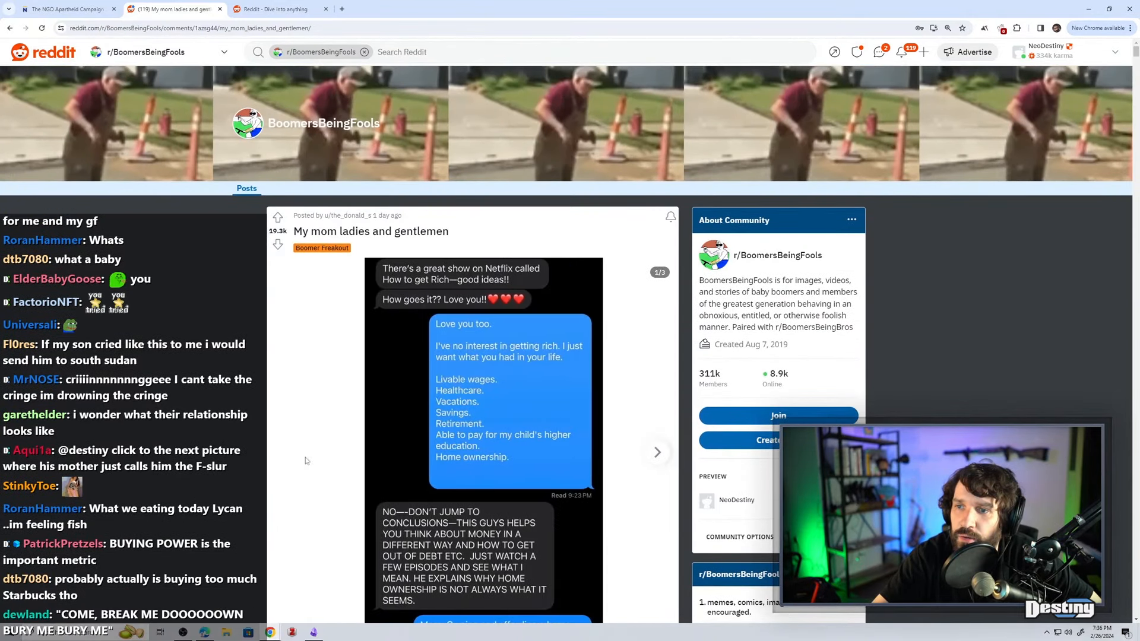
scroll("down", 3)
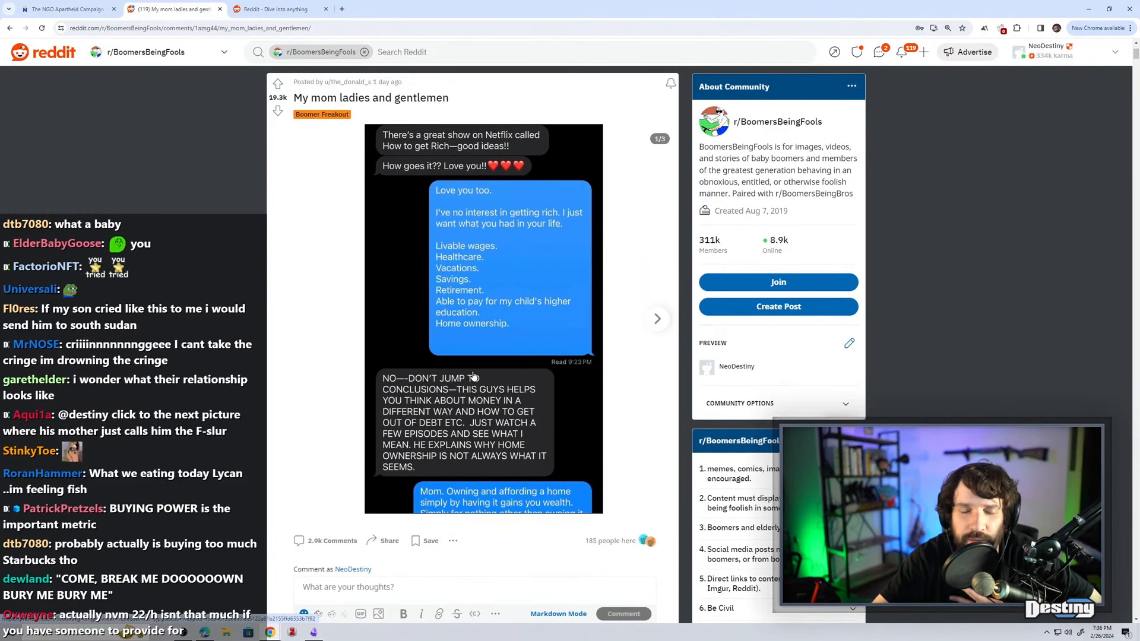
scroll("down", 3)
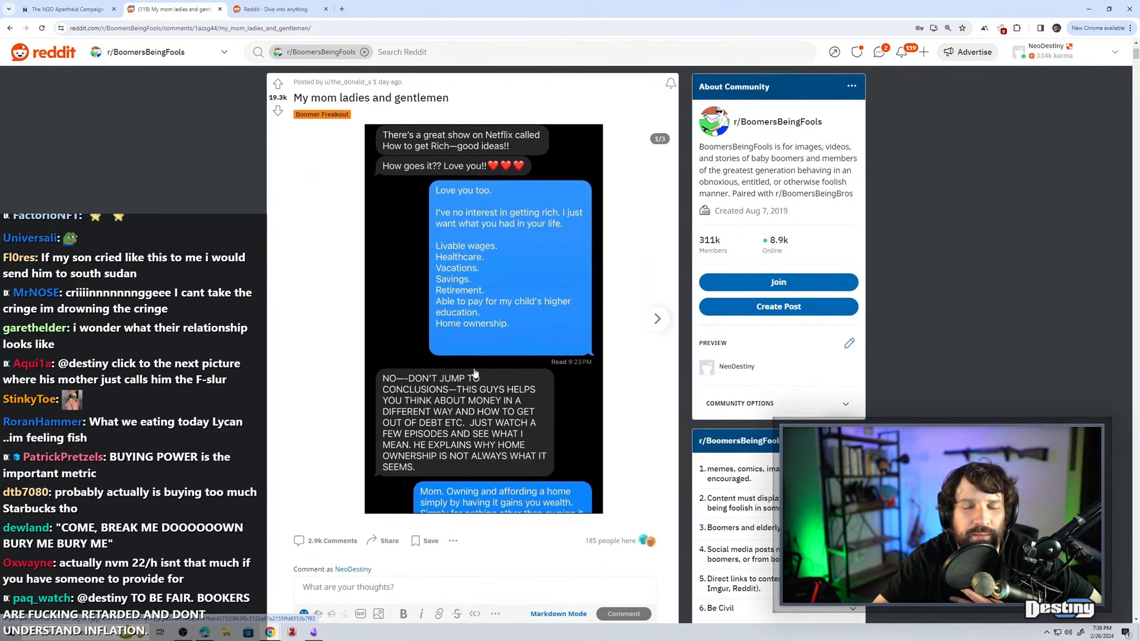
mouse_move(671, 338)
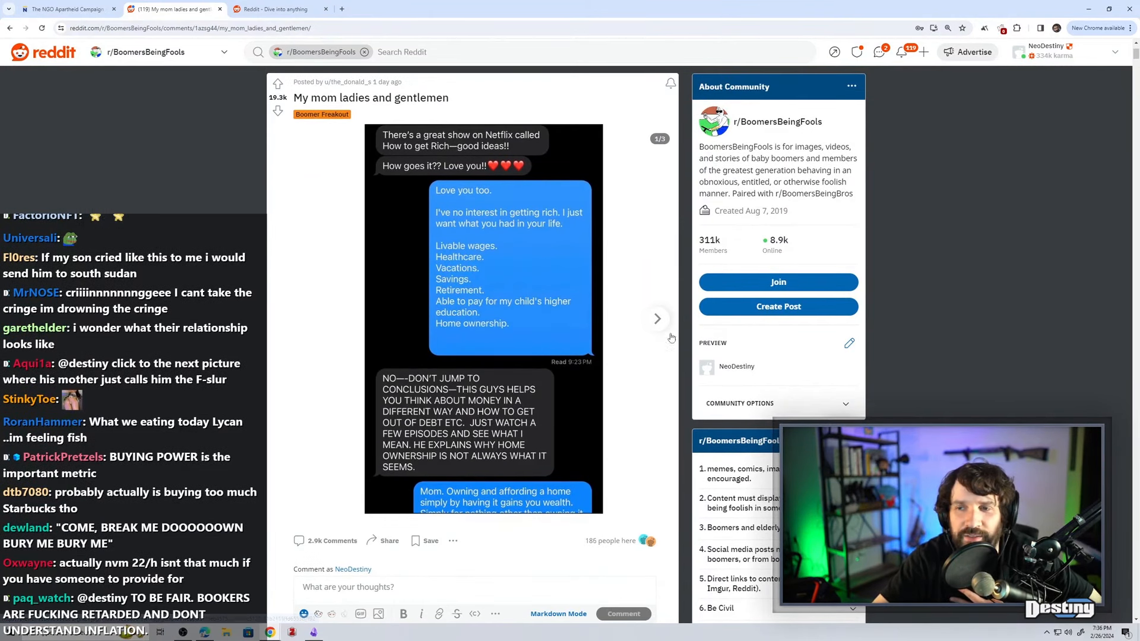
left_click(656, 318)
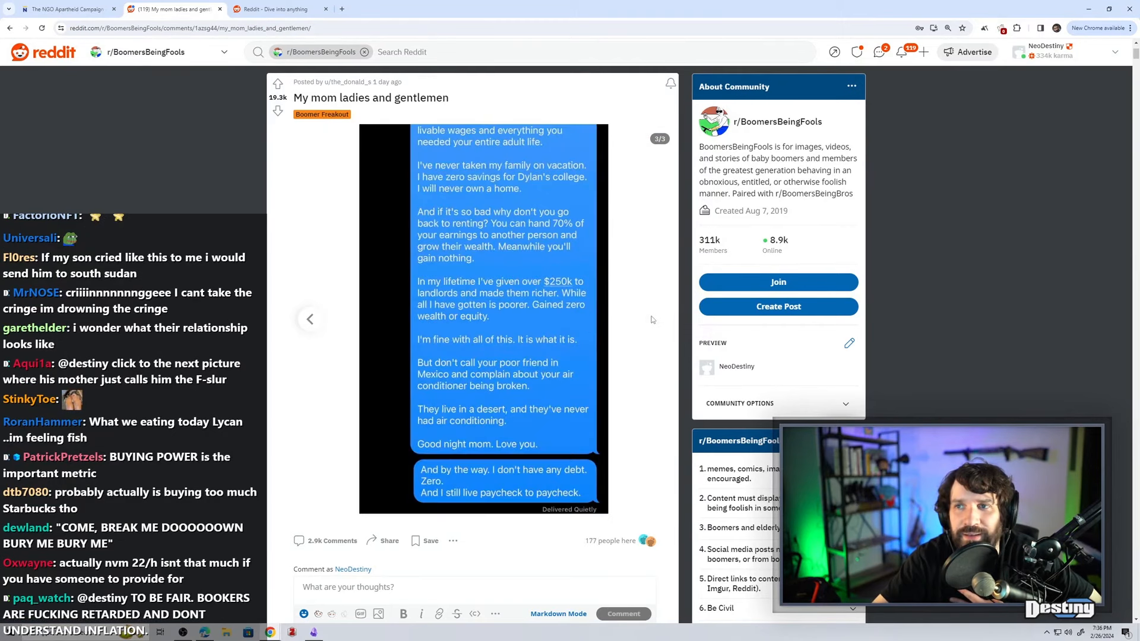
left_click(308, 319)
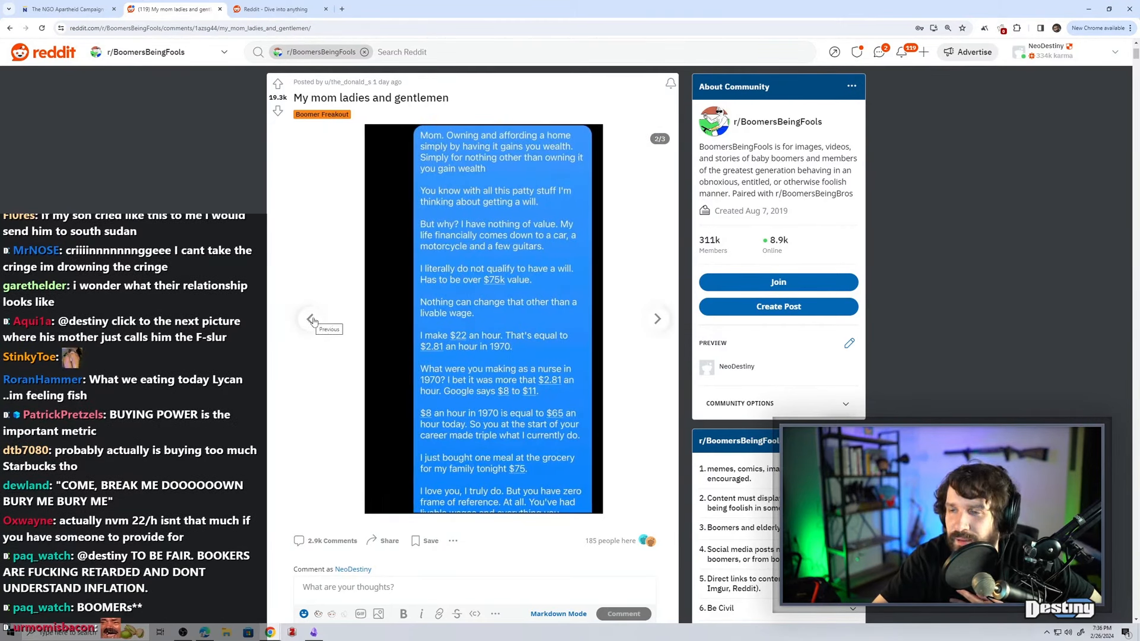
left_click(311, 320)
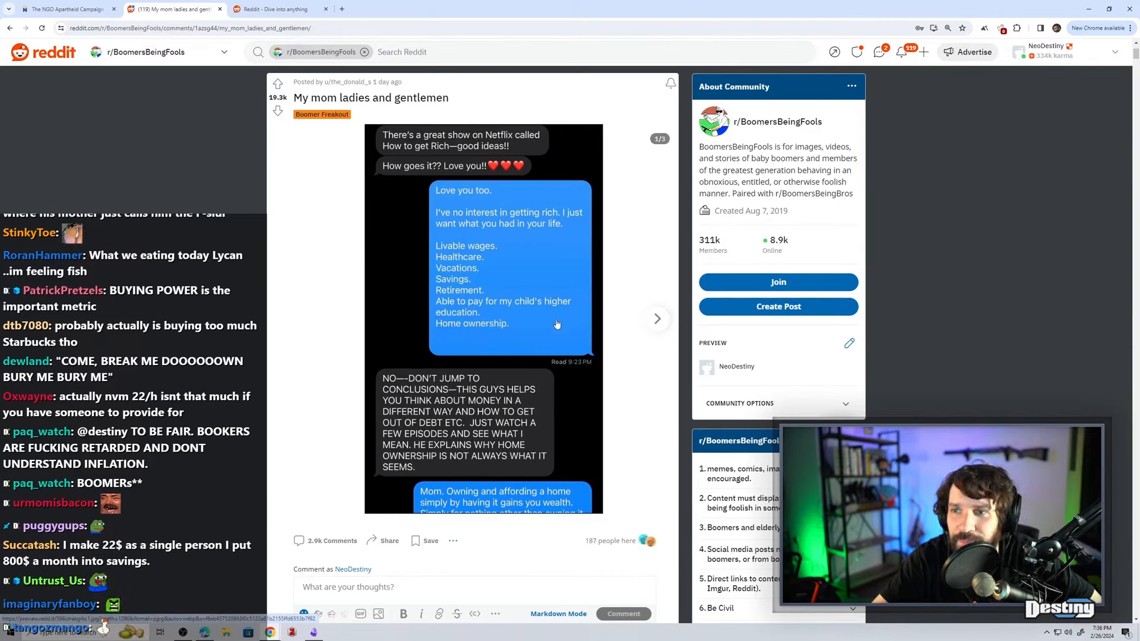
Scroll down from the first screenshot toward the comment section.
scroll("down", 3)
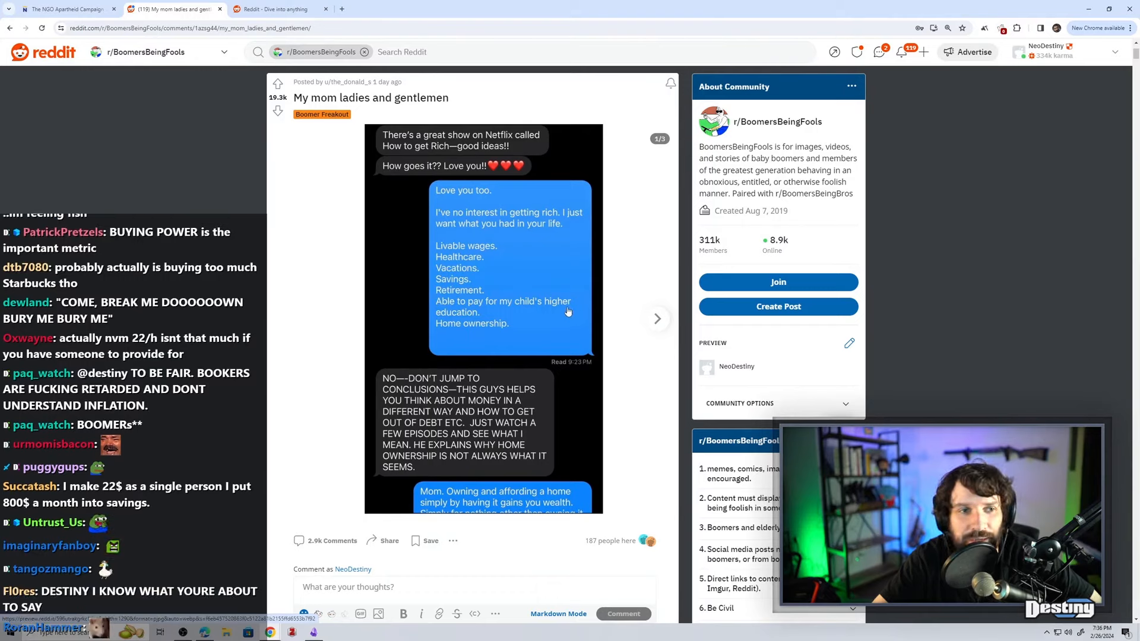
scroll("down", 3)
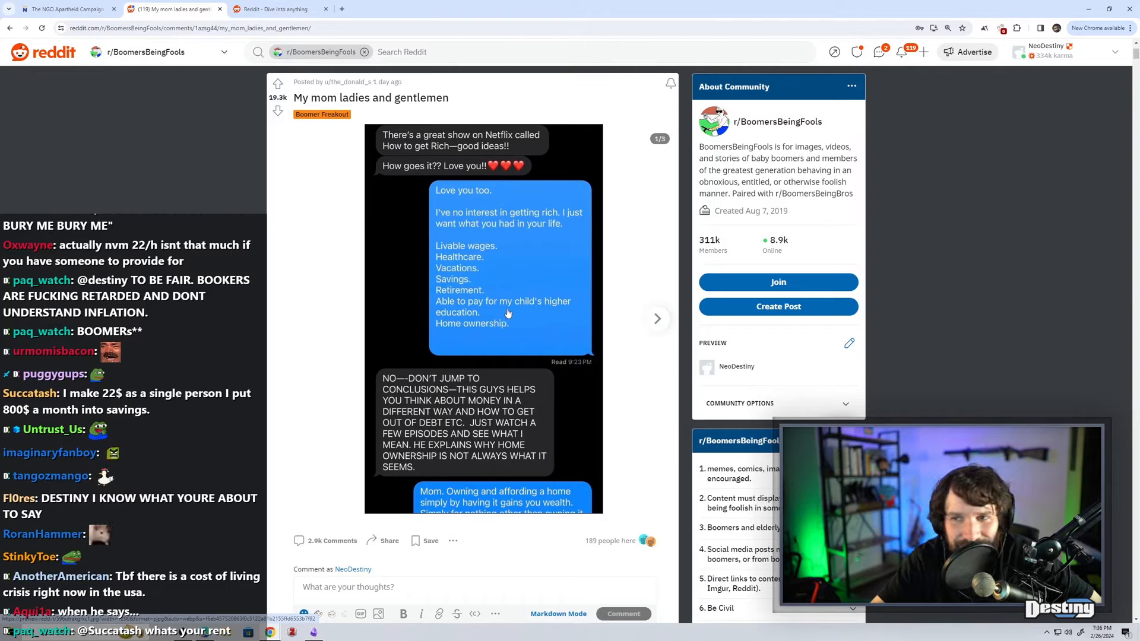
scroll("down", 3)
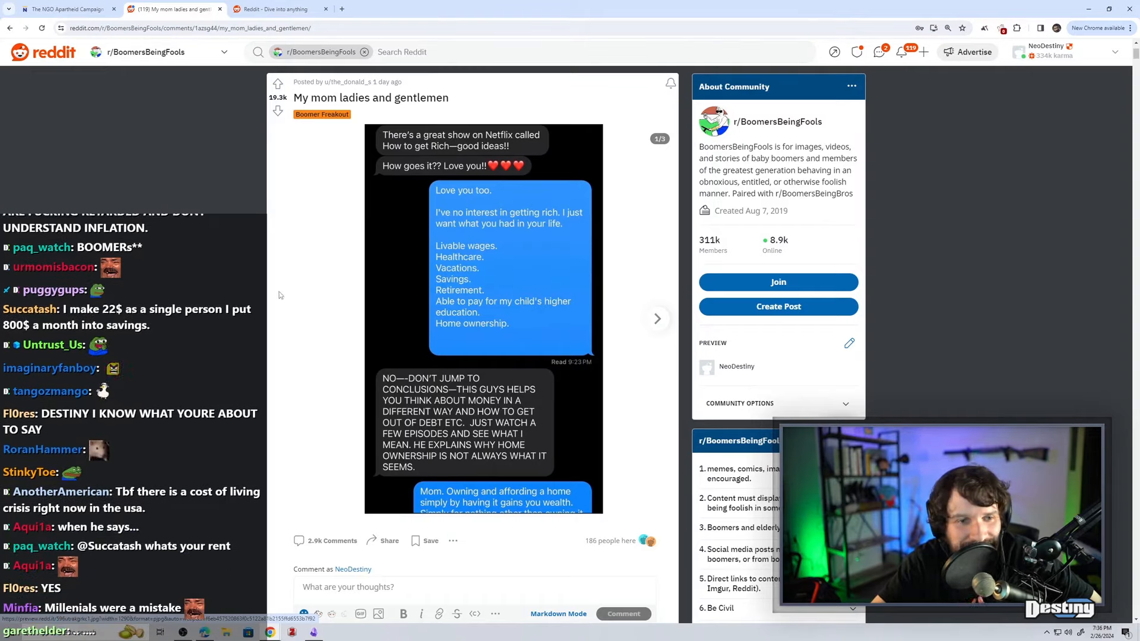
scroll("down", 3)
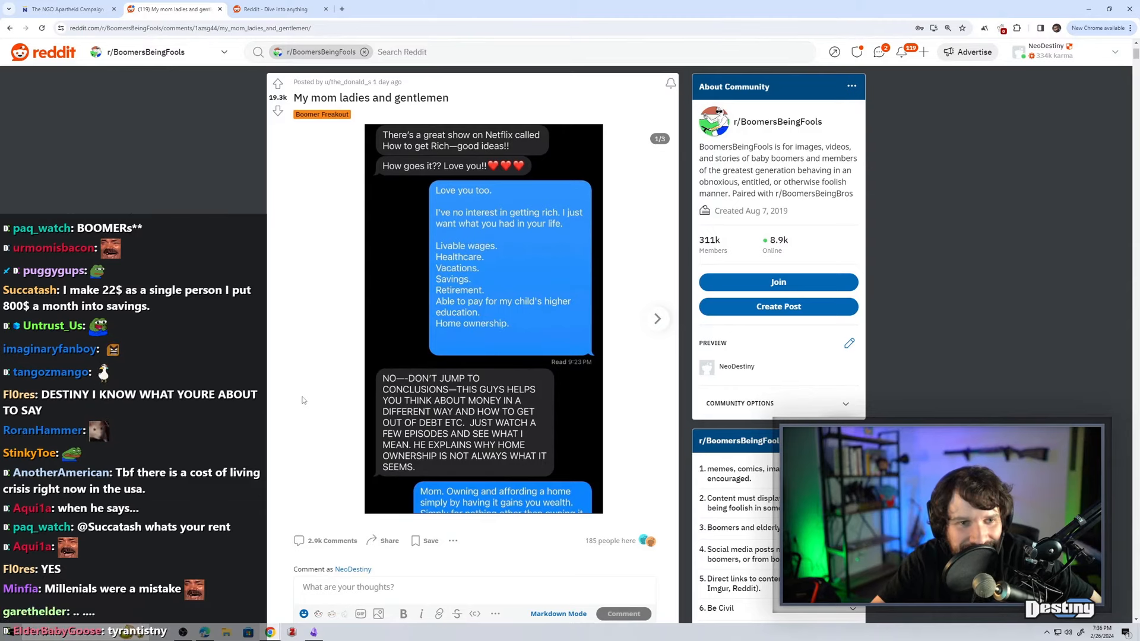
scroll("down", 3)
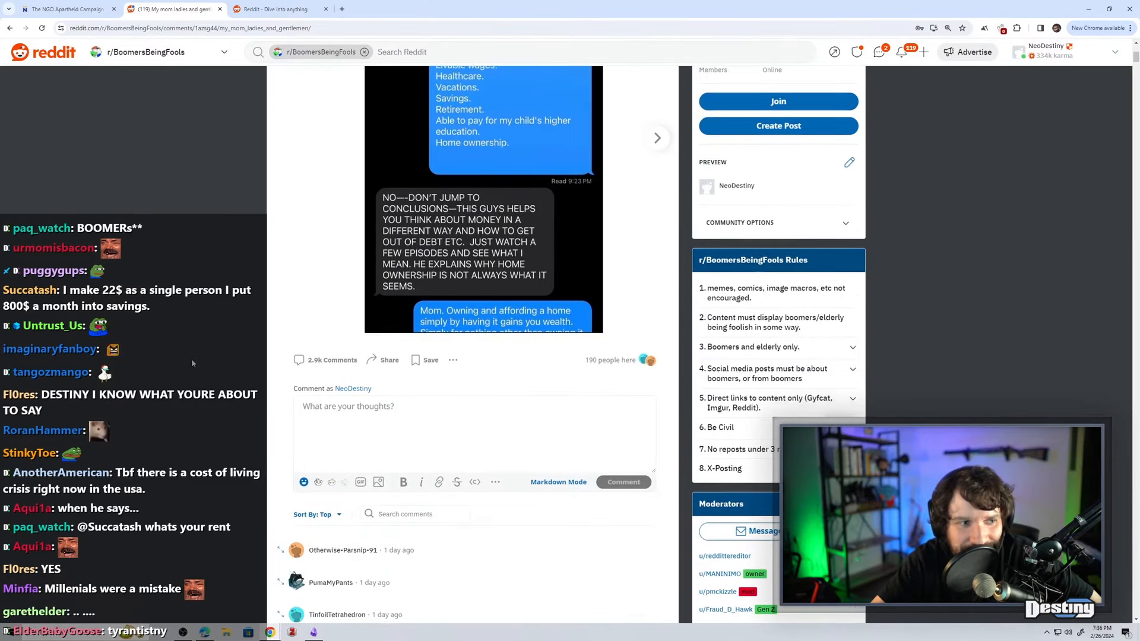
Read down through the comment threads under the mom post.
scroll("down", 3)
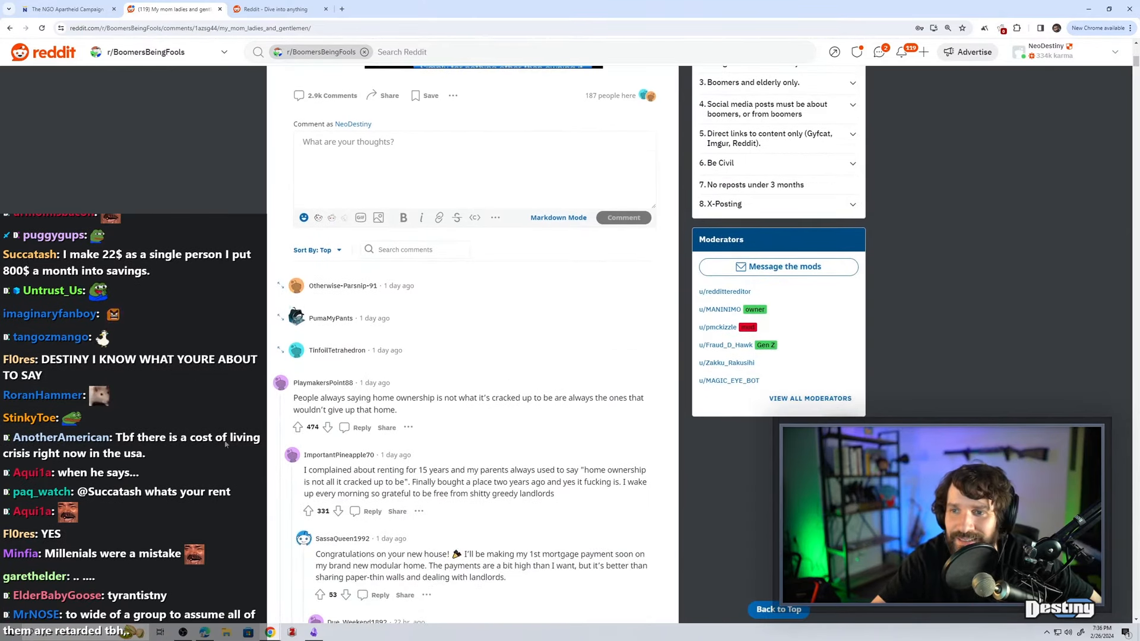
scroll("down", 3)
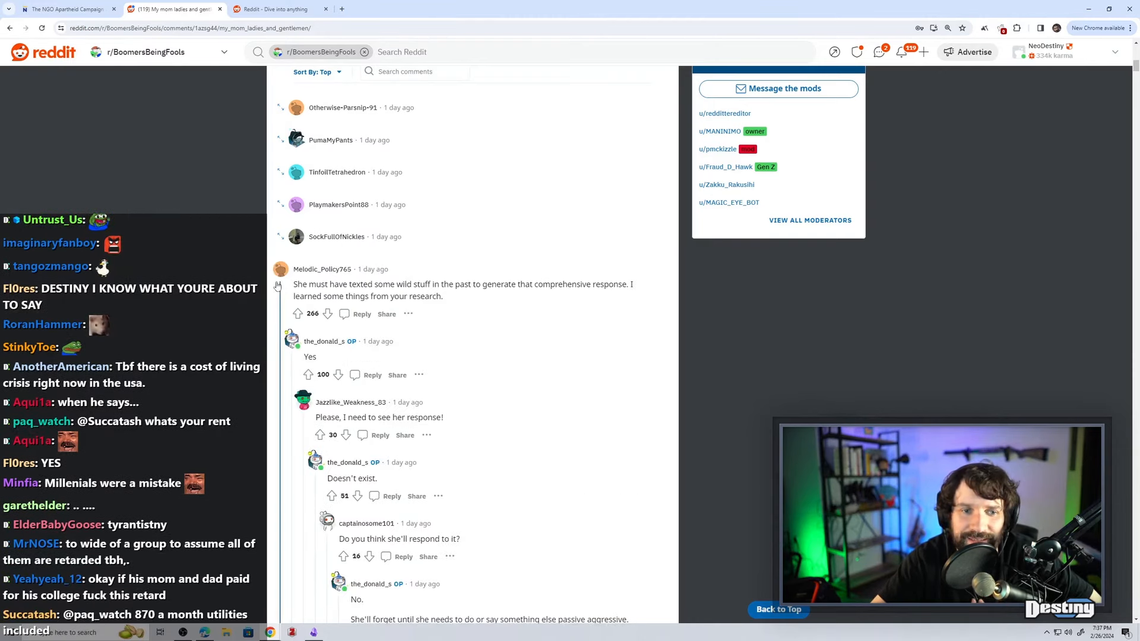
scroll("down", 3)
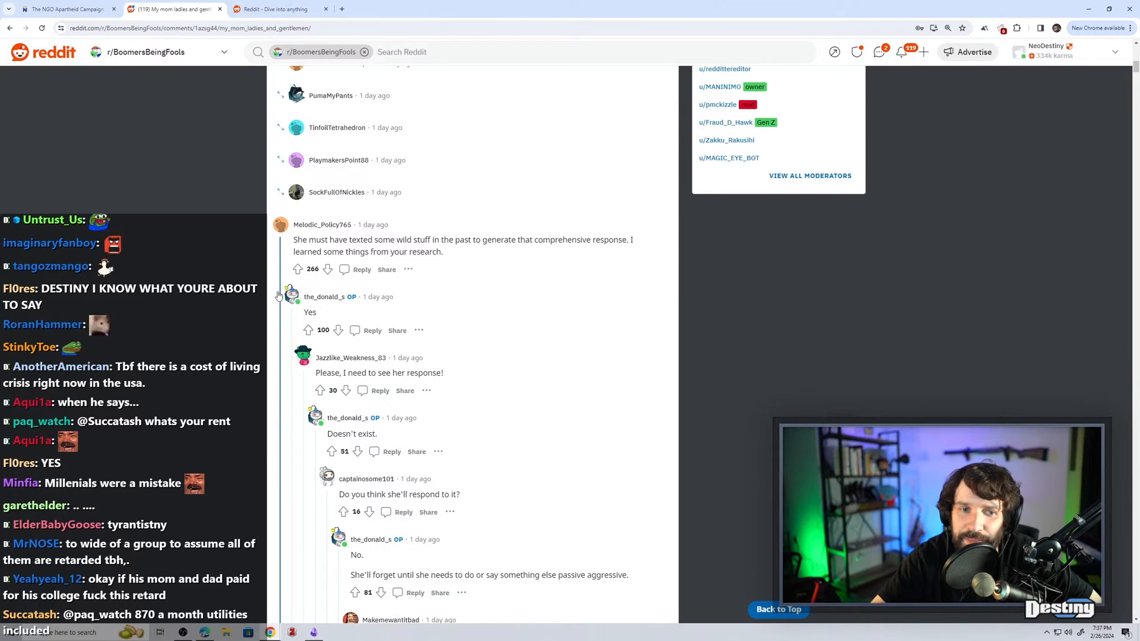
scroll("down", 3)
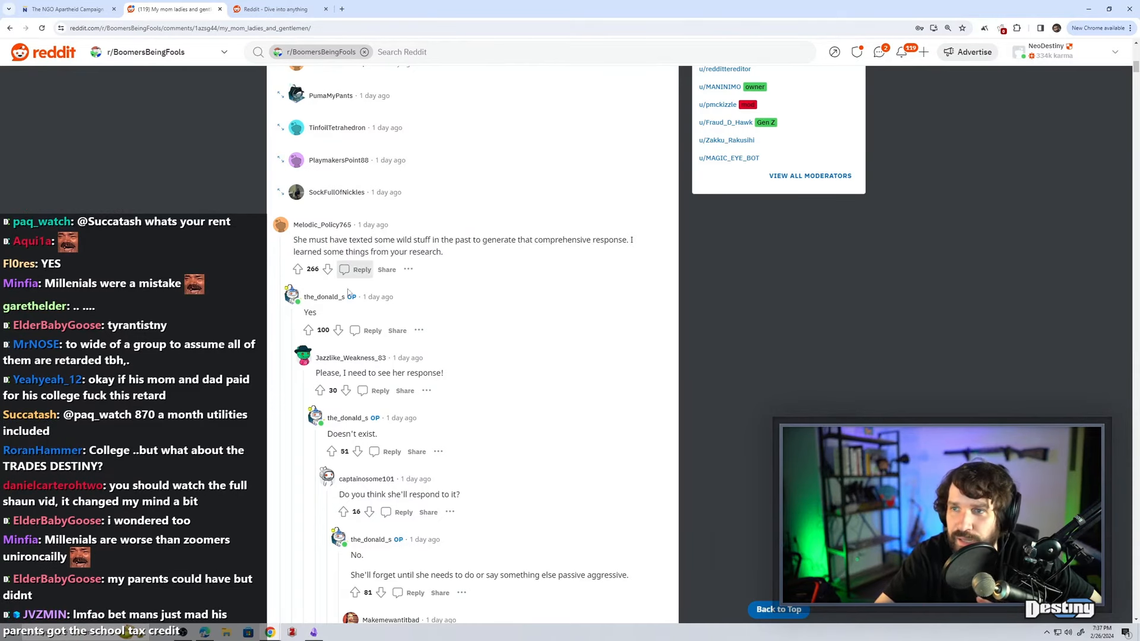
scroll("up", 3)
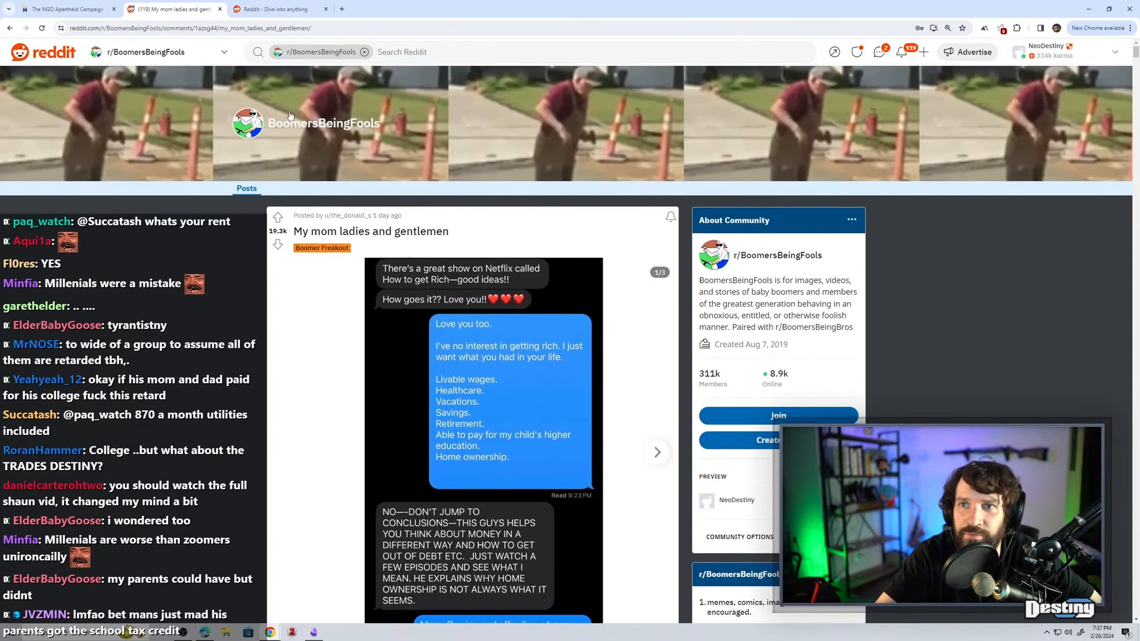
scroll("down", 3)
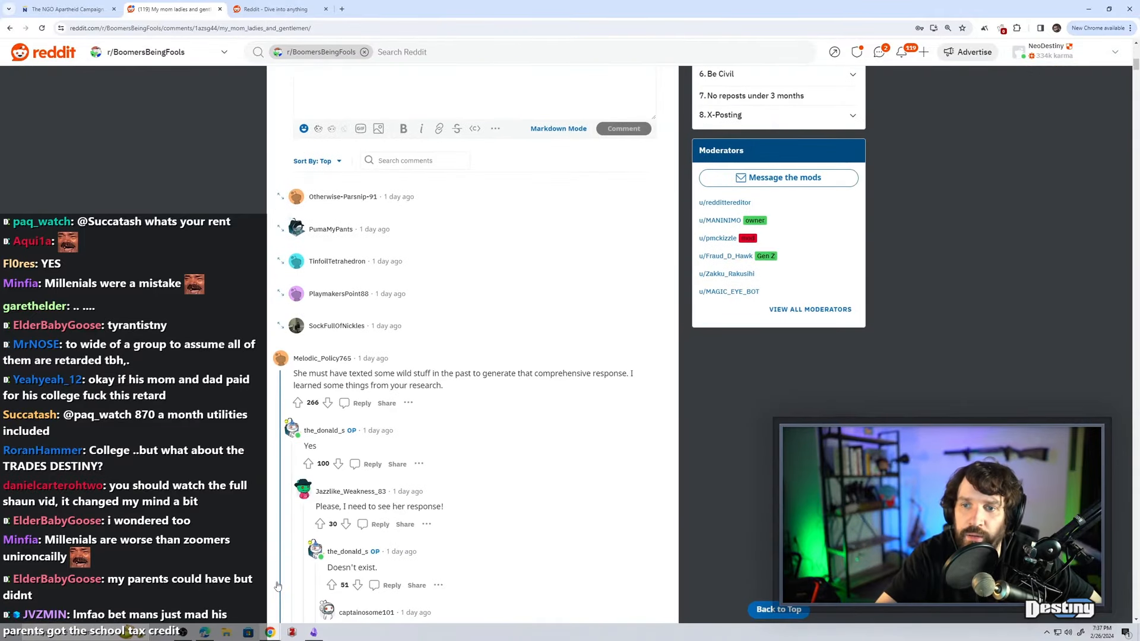
scroll("down", 3)
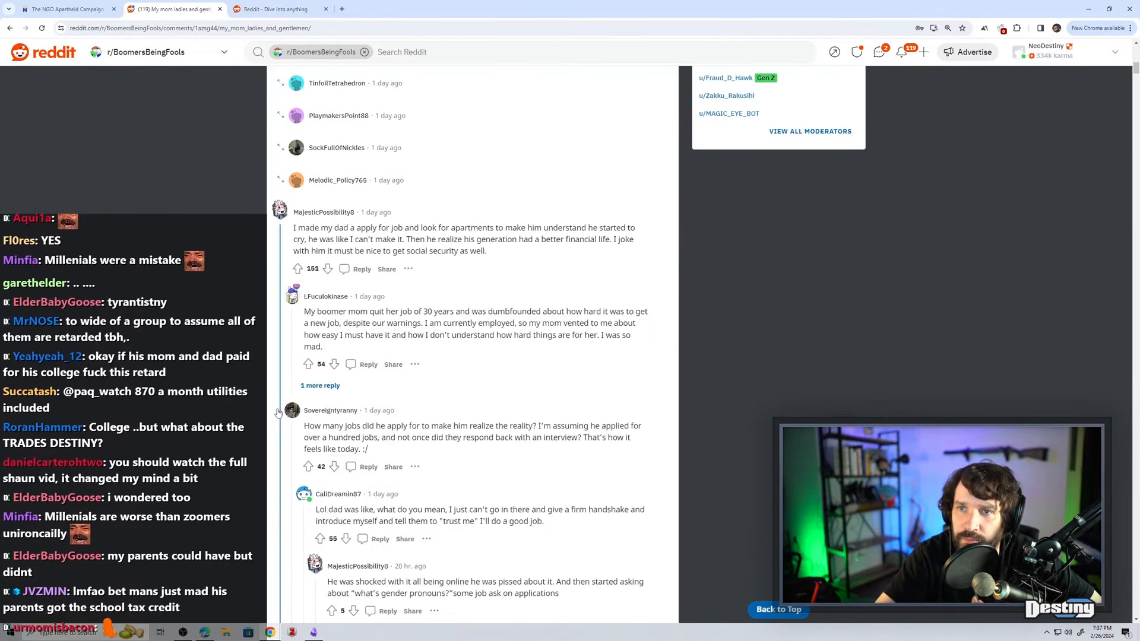
scroll("down", 3)
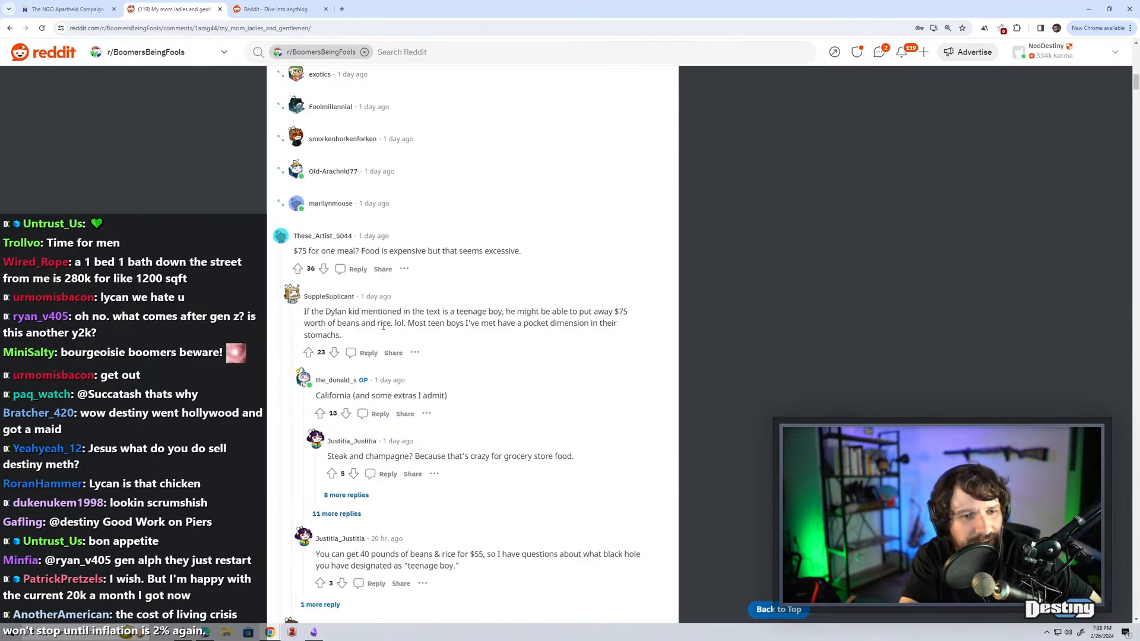
Find the OP's chef-with-no-sick-days comment and open its thread in a new tab.
scroll("down", 3)
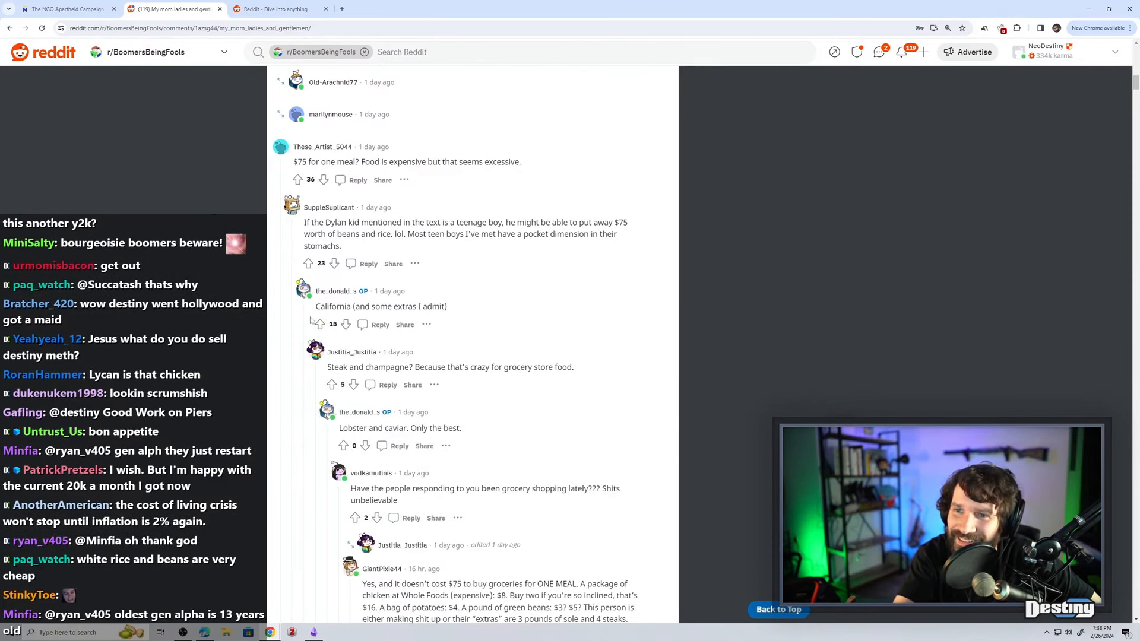
scroll("down", 3)
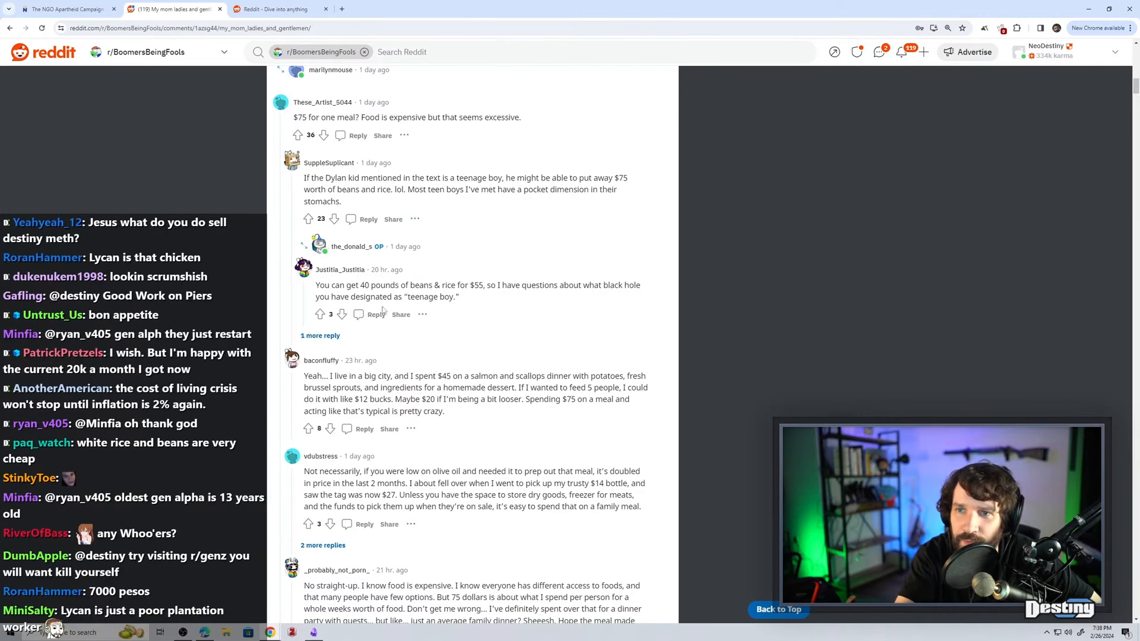
left_click(319, 335)
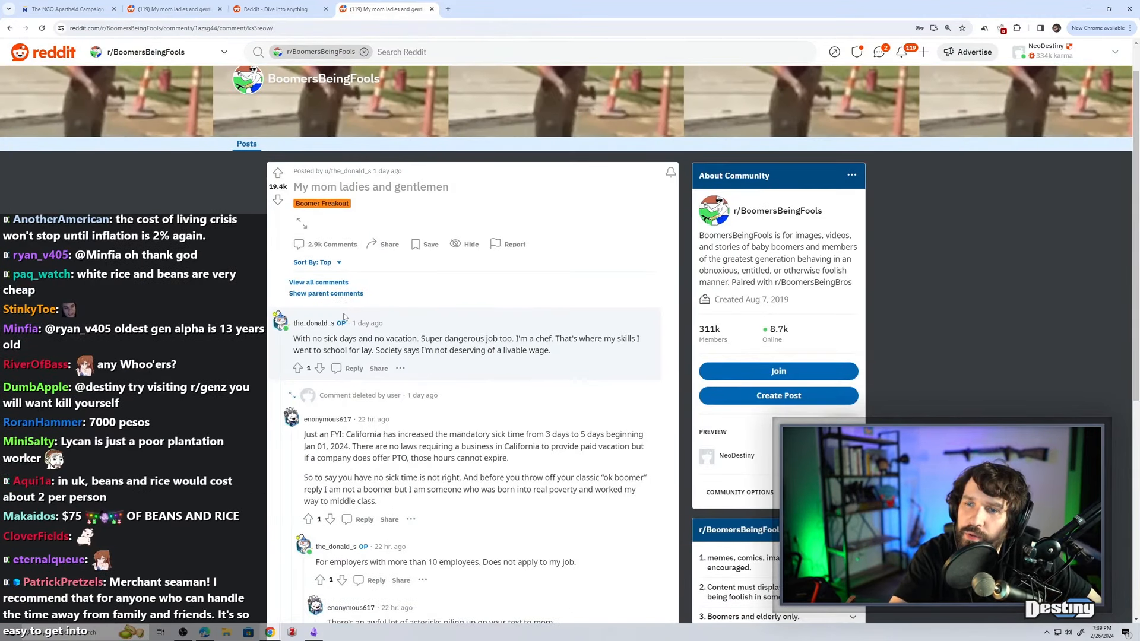
Read the parent comments above the OP's sick-days reply in the single thread.
scroll("down", 3)
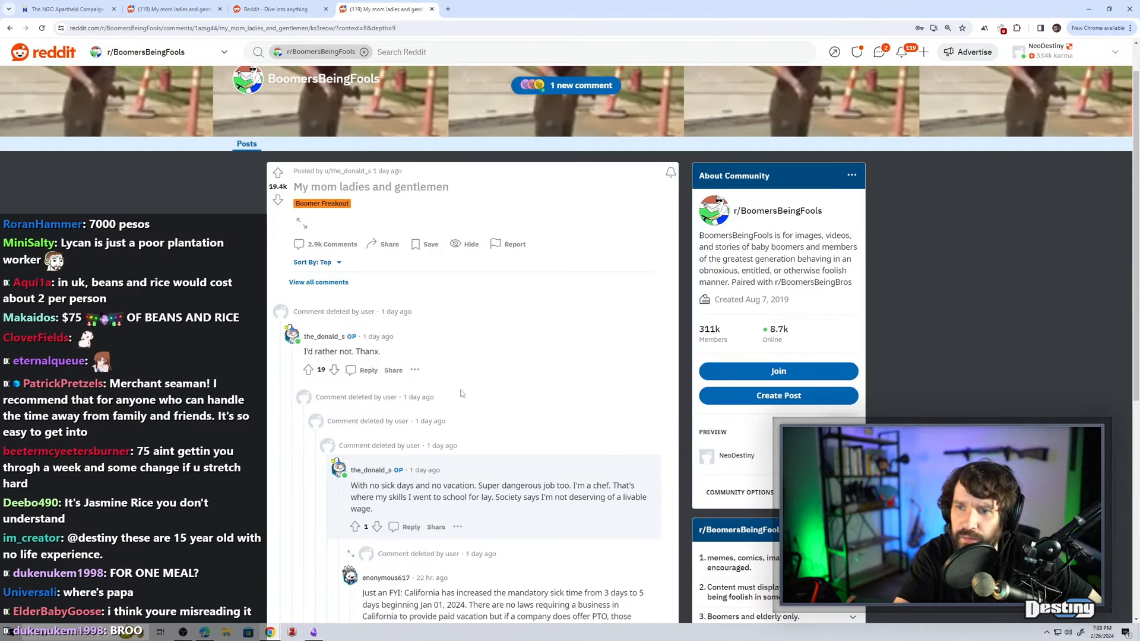
scroll("down", 3)
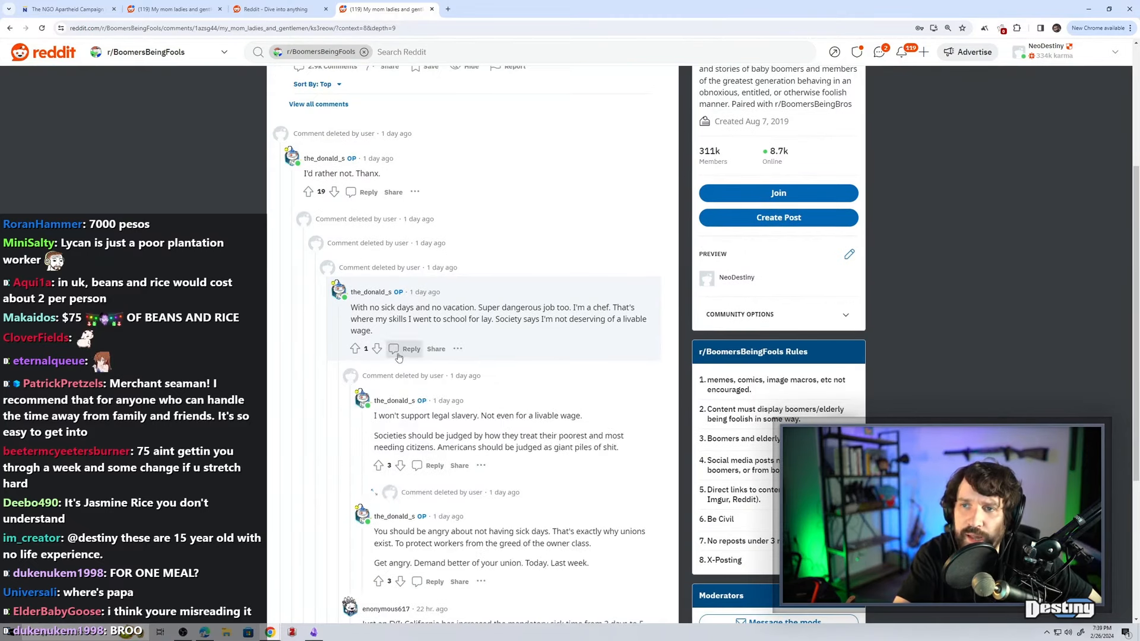
scroll("up", 3)
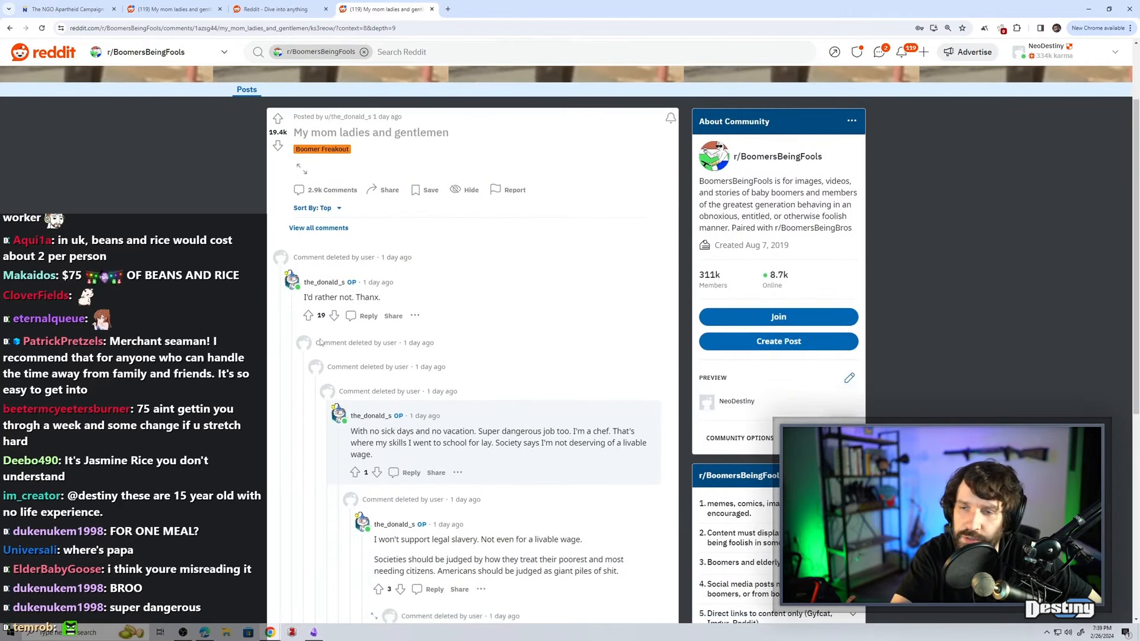
scroll("down", 3)
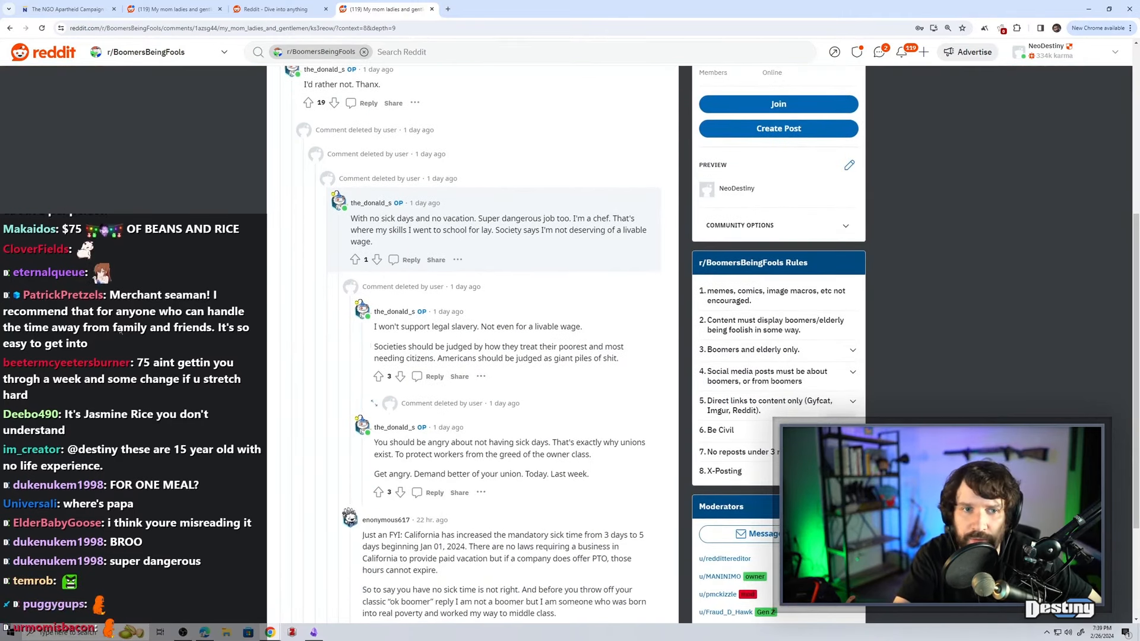
scroll("down", 3)
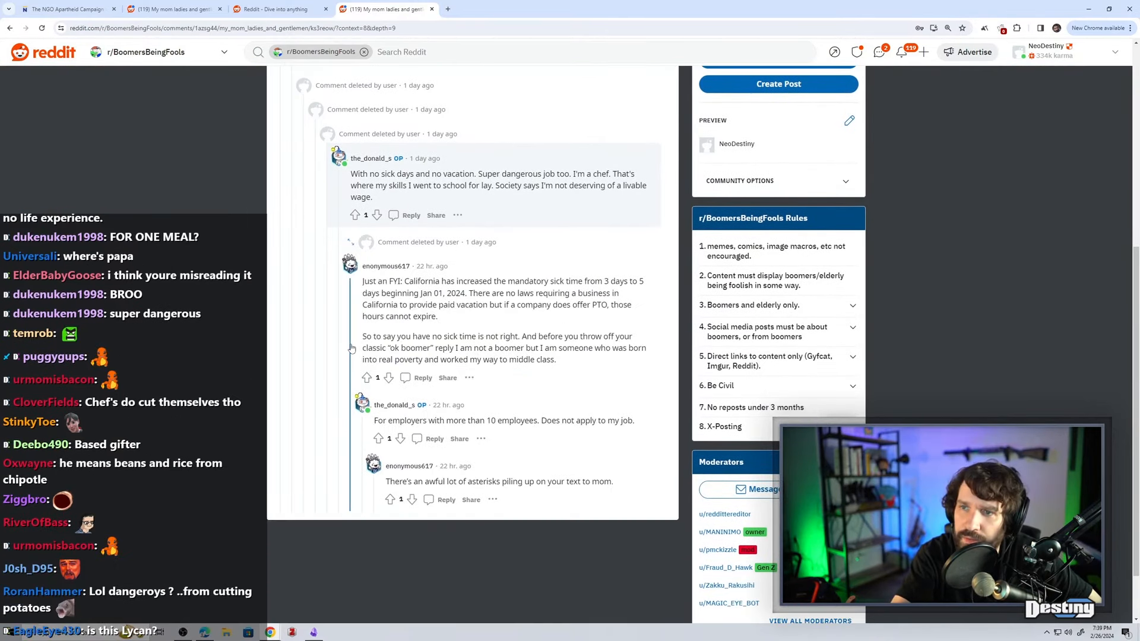
scroll("up", 3)
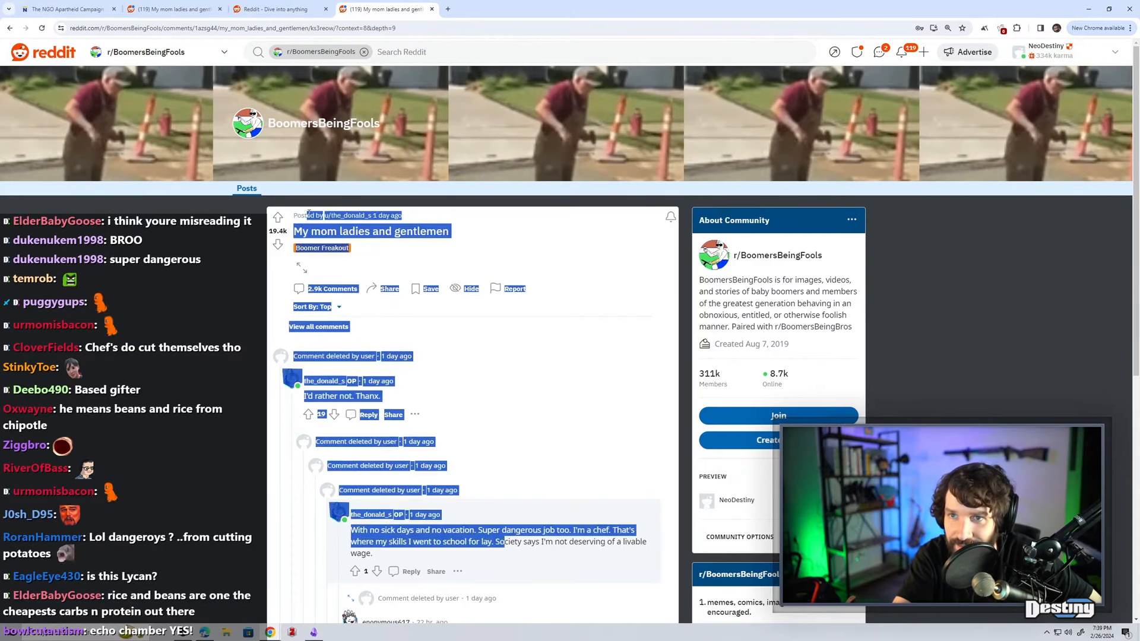
scroll("down", 3)
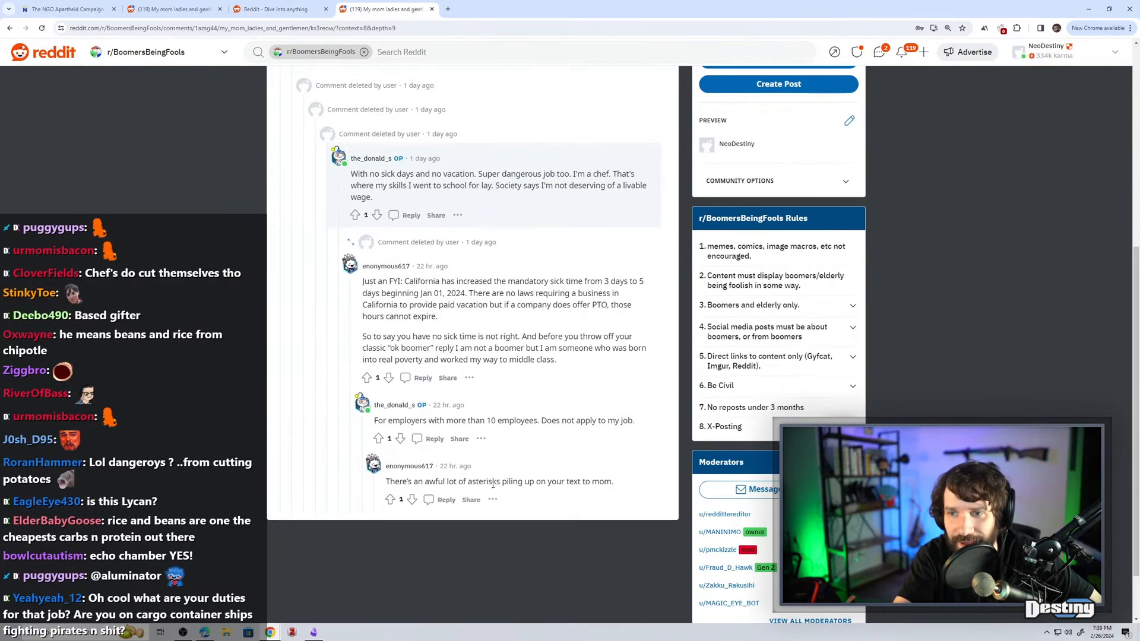
scroll("up", 3)
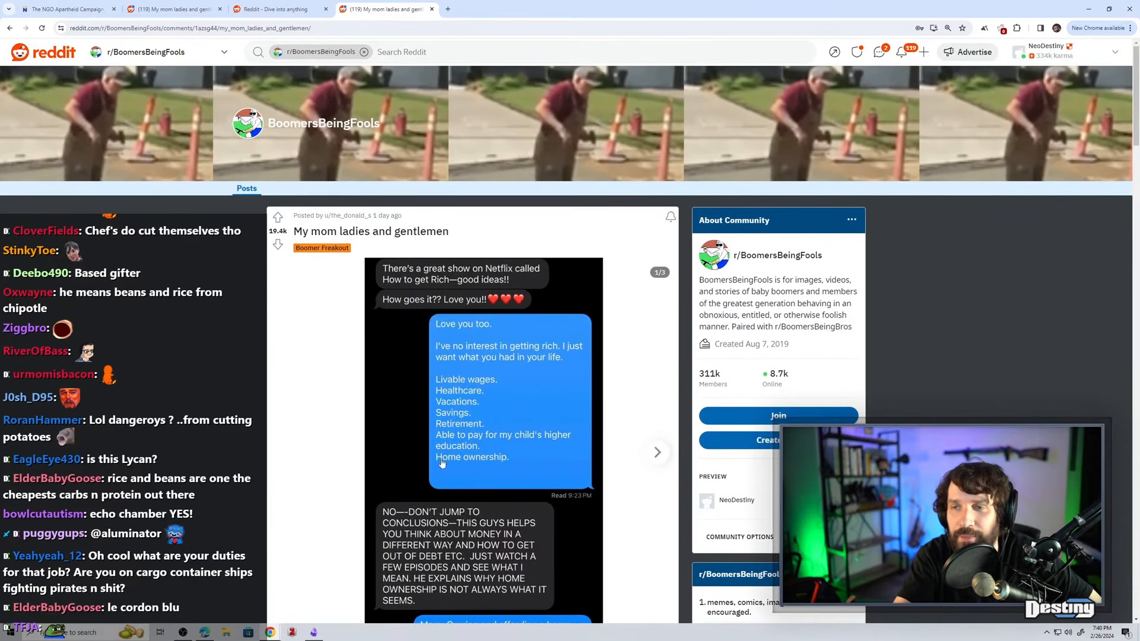
mouse_move(430, 349)
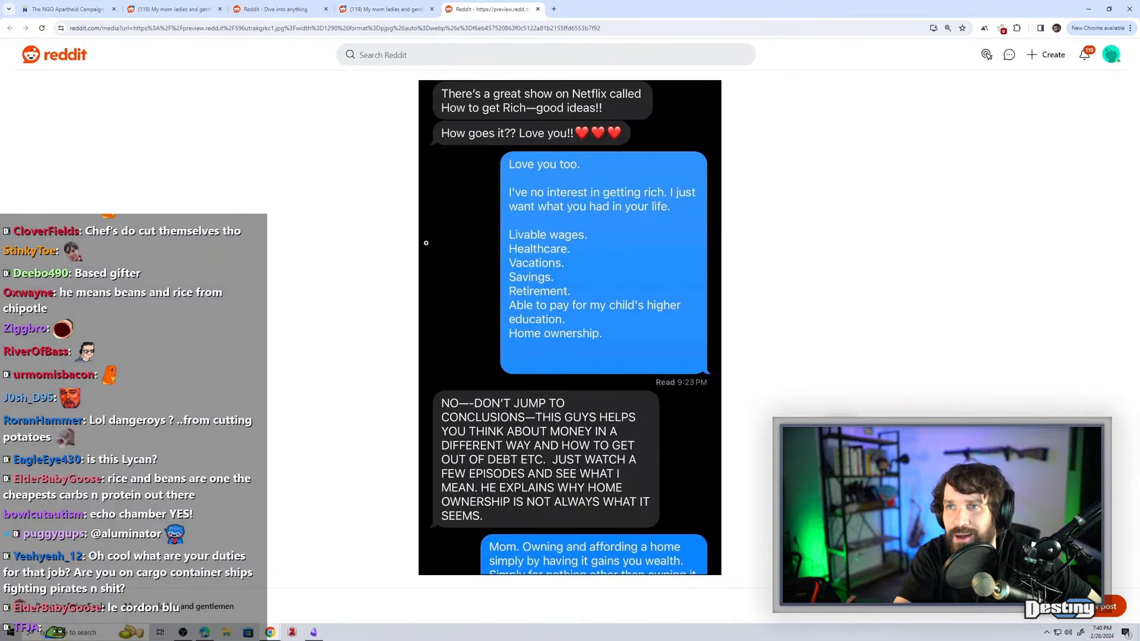
Scroll through the post's text-message screenshot and surrounding content.
scroll("down", 3)
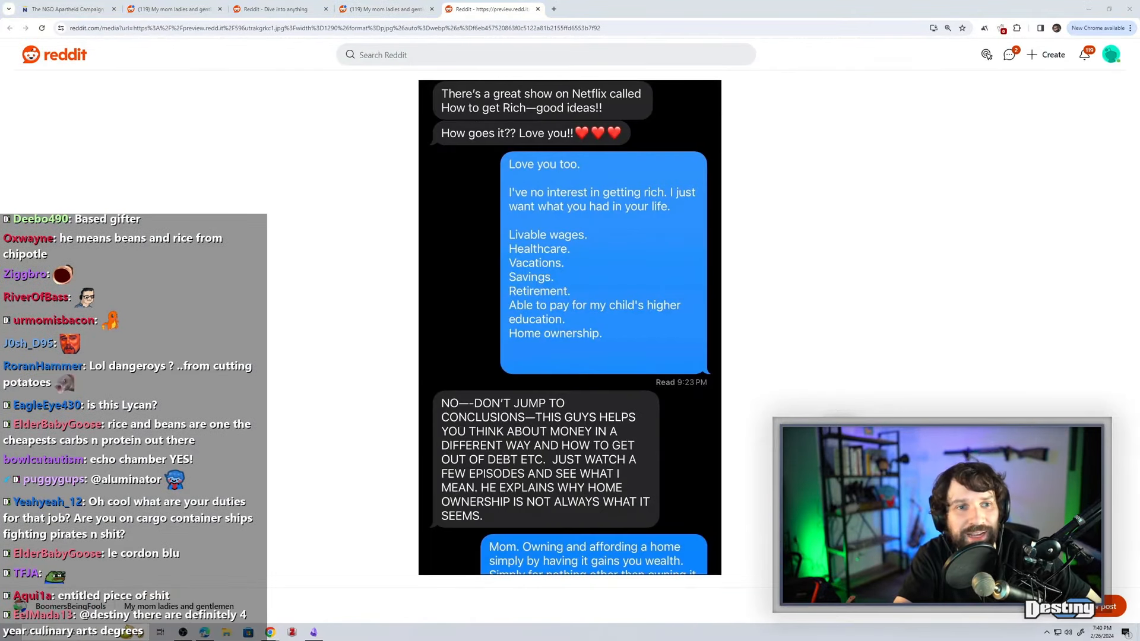
scroll("down", 3)
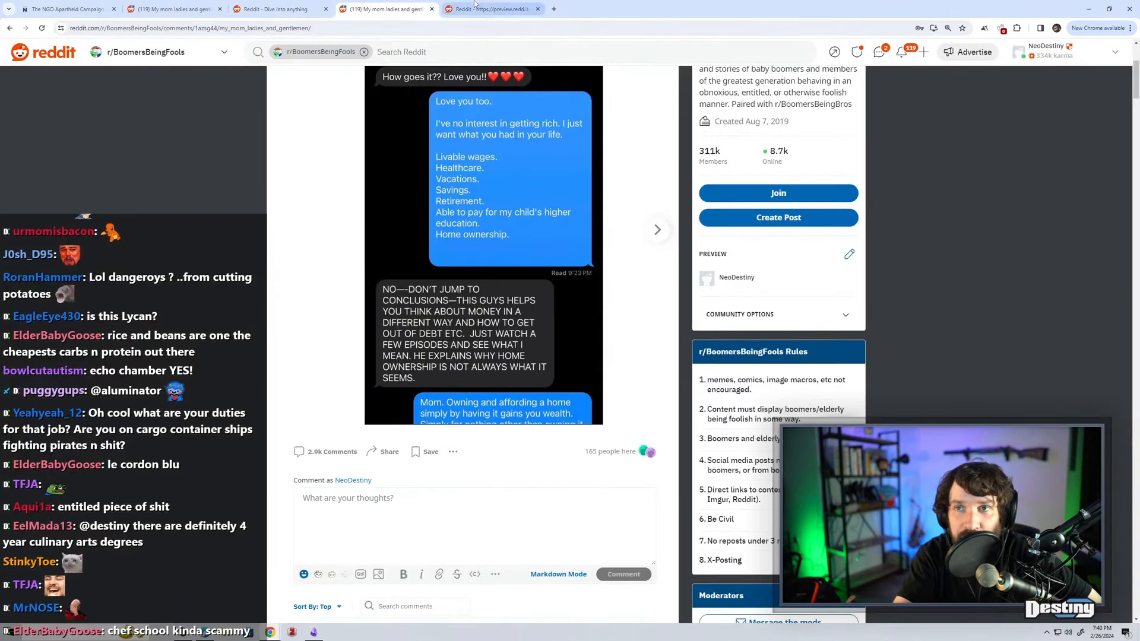
mouse_move(490, 8)
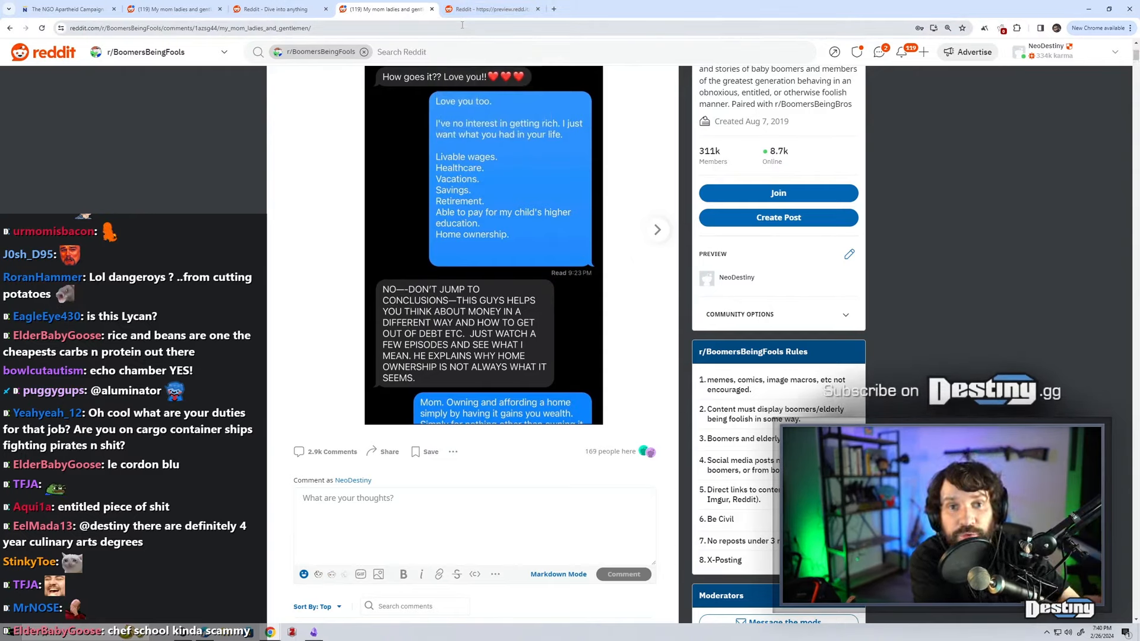
scroll("down", 3)
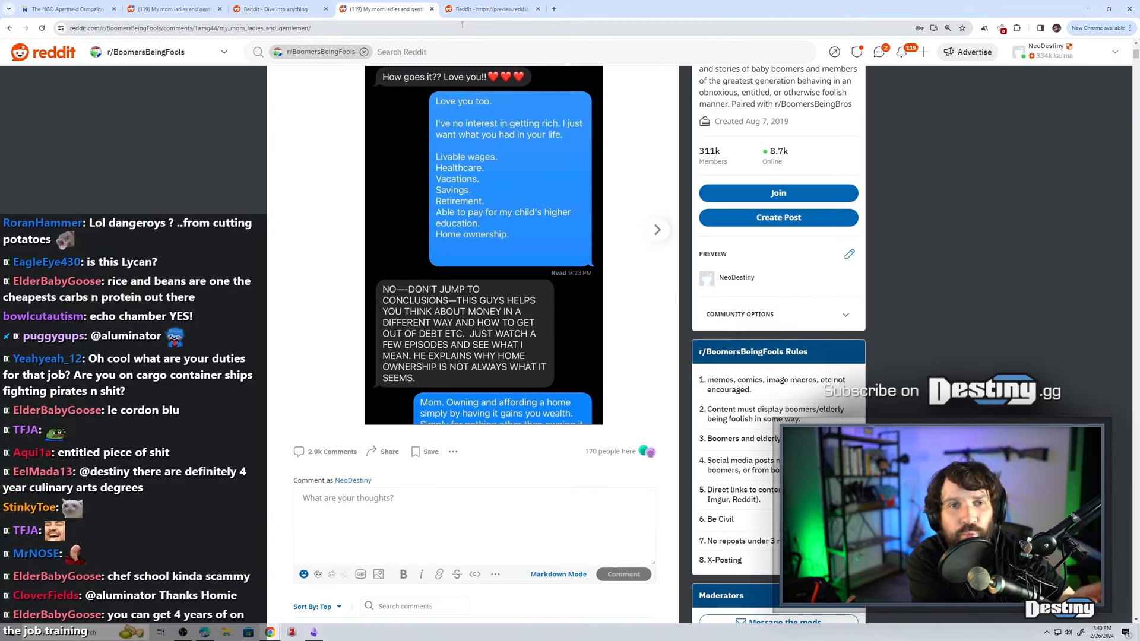
scroll("down", 3)
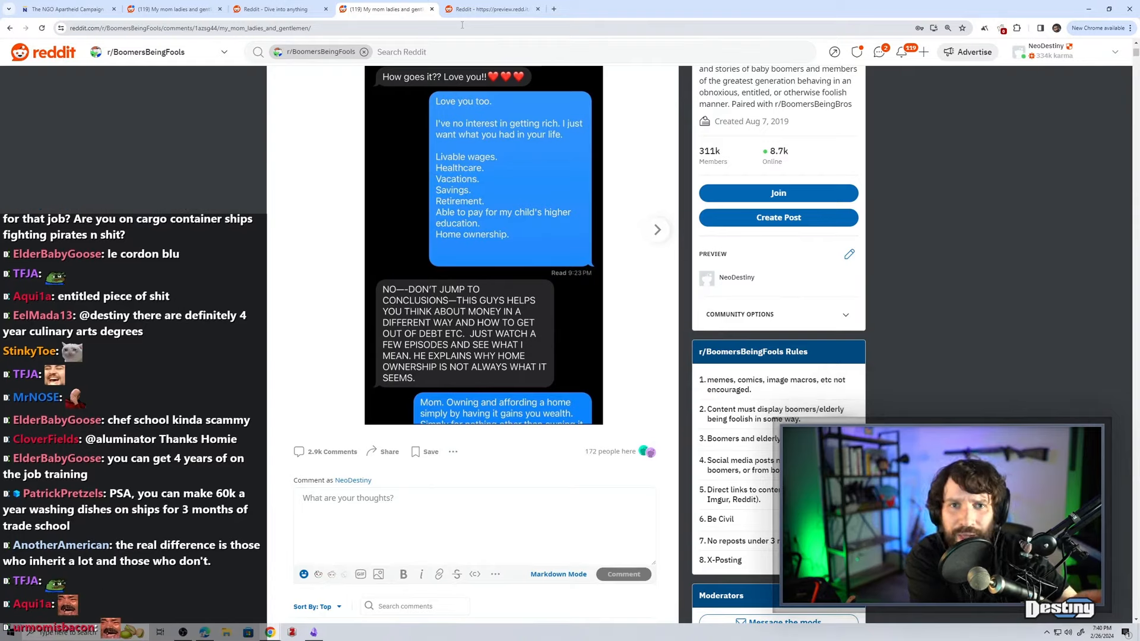
scroll("down", 3)
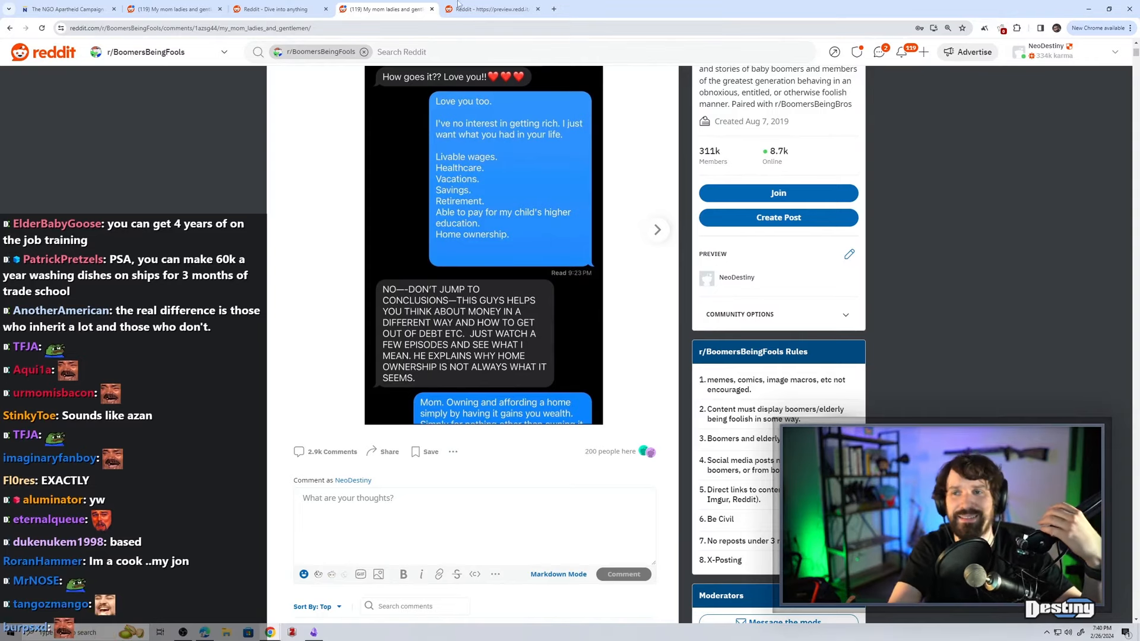
scroll("down", 3)
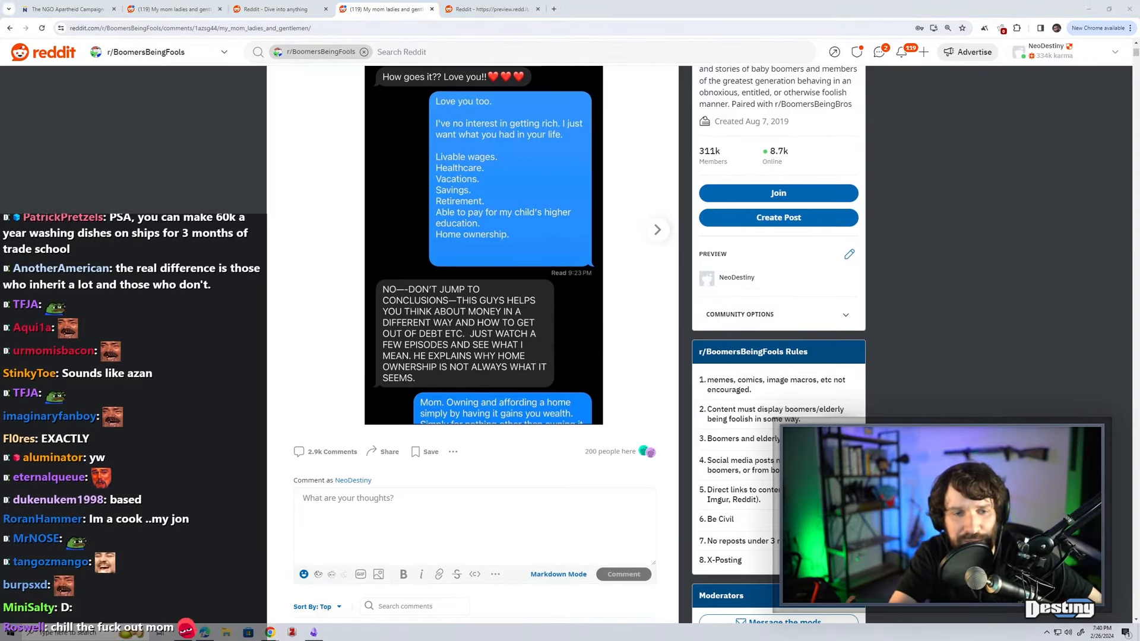
scroll("up", 3)
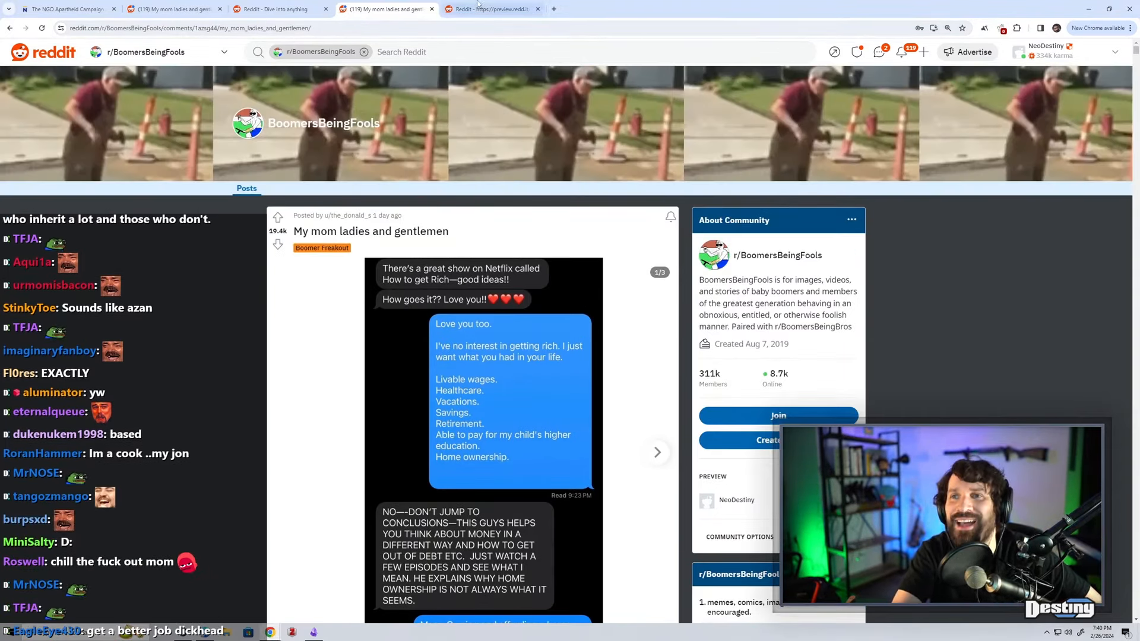
View the screenshot full-size on preview.redd.it, then restore the closed Reddit tab.
left_click(480, 400)
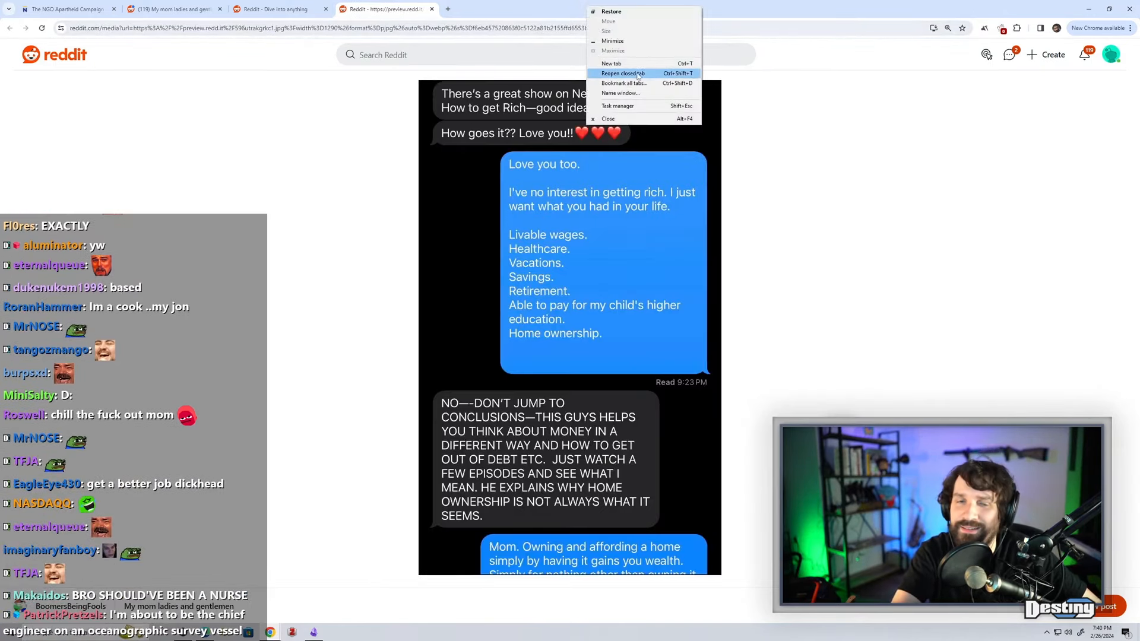
left_click(622, 73)
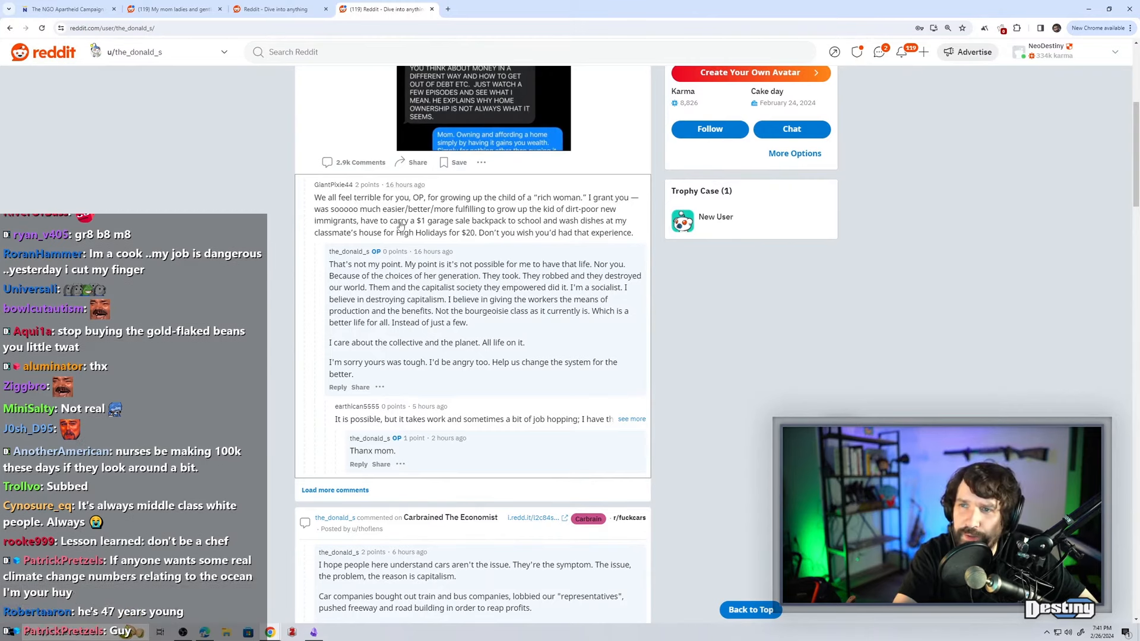
scroll("down", 3)
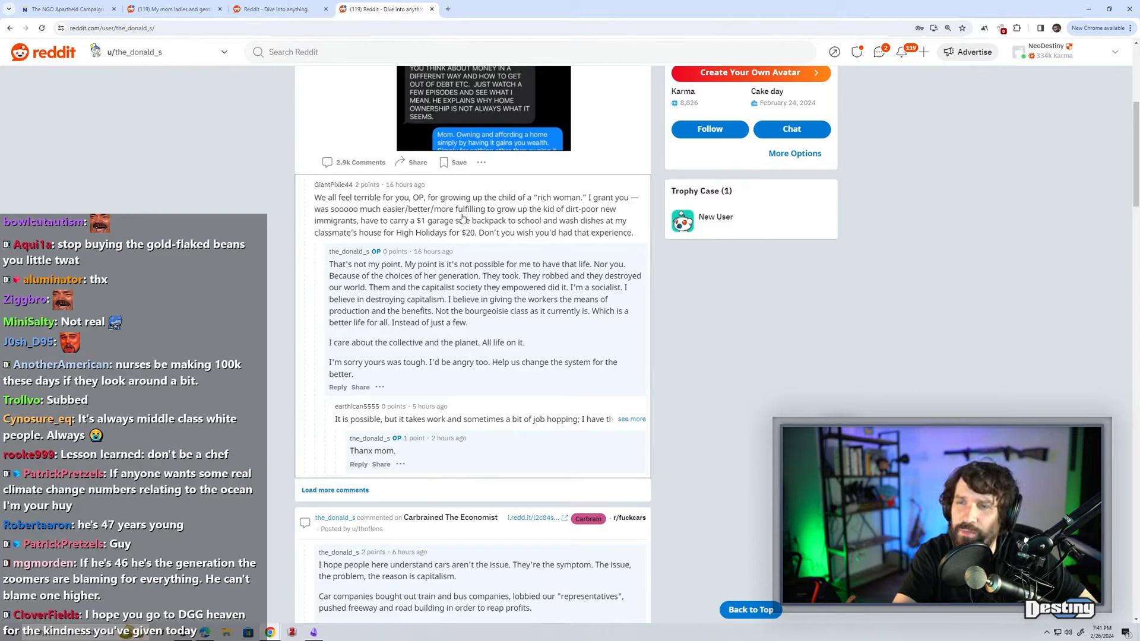
mouse_move(479, 222)
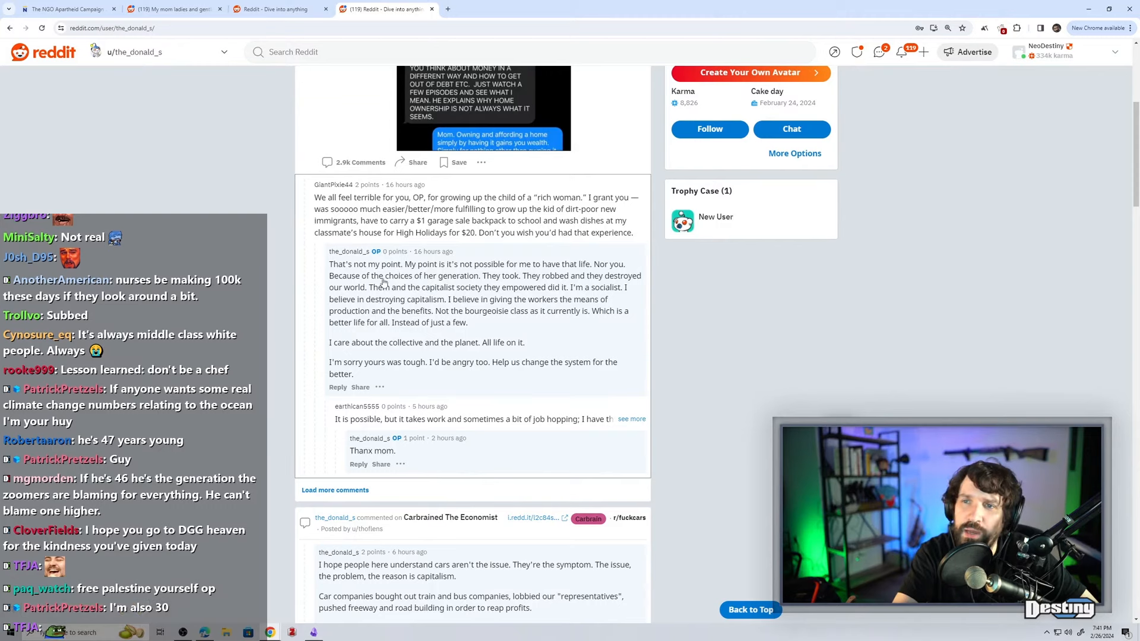
mouse_move(565, 288)
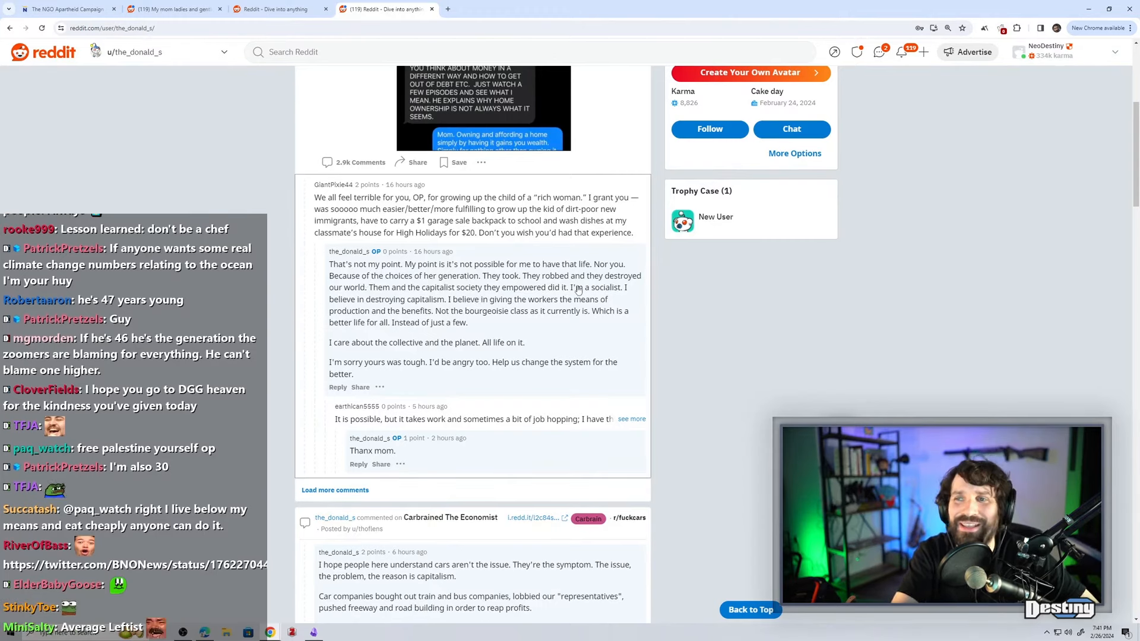
scroll("down", 3)
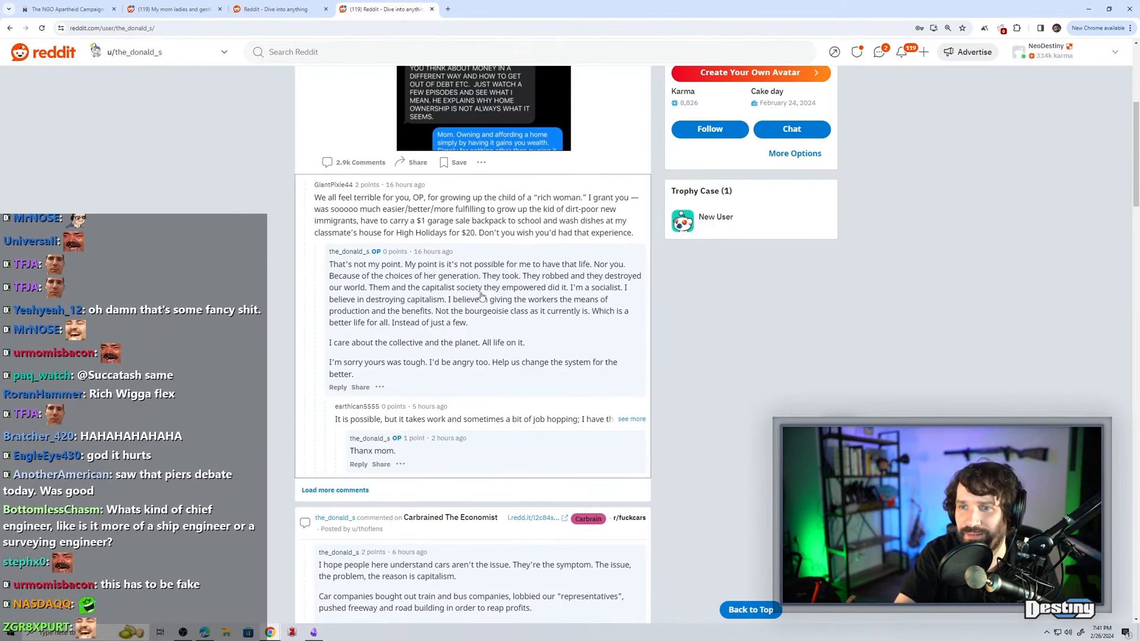
scroll("down", 3)
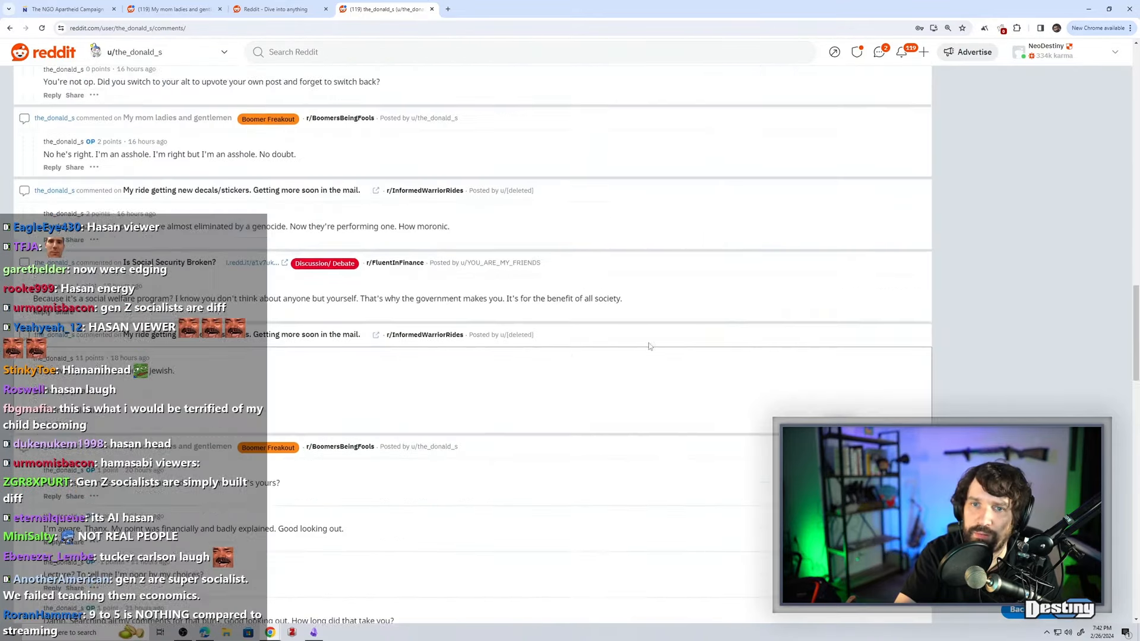
scroll("down", 3)
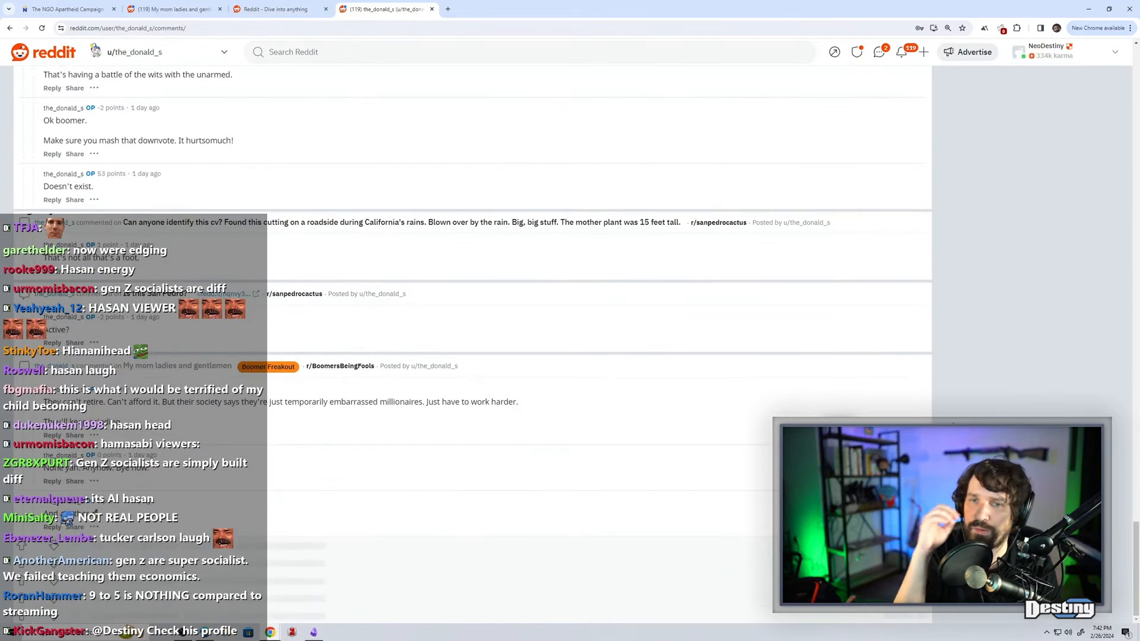
scroll("down", 3)
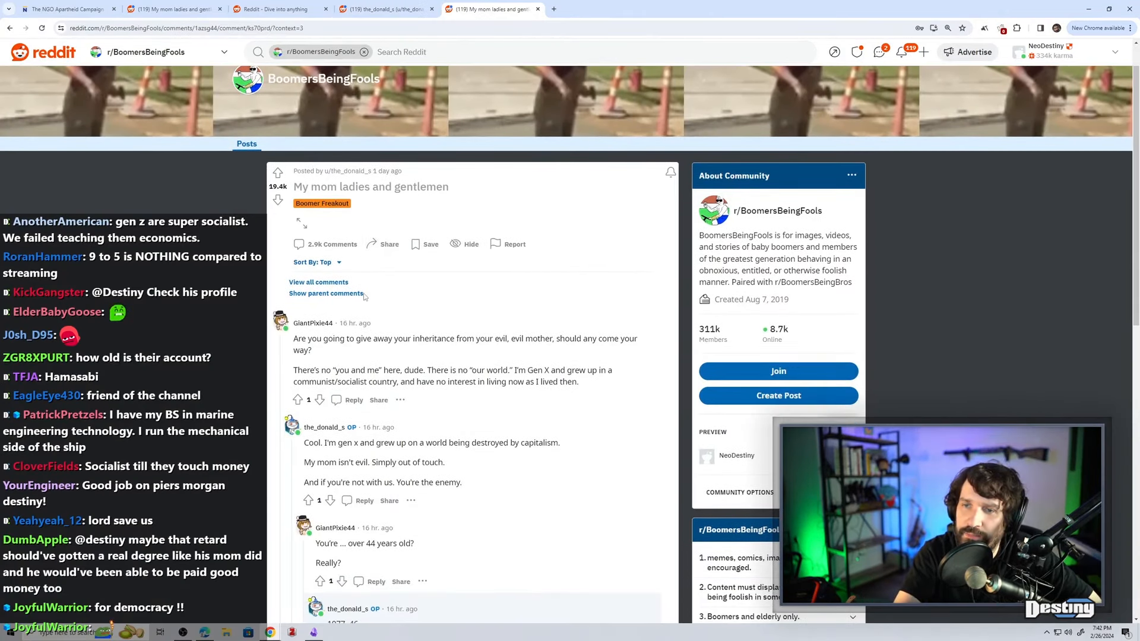
mouse_move(483, 334)
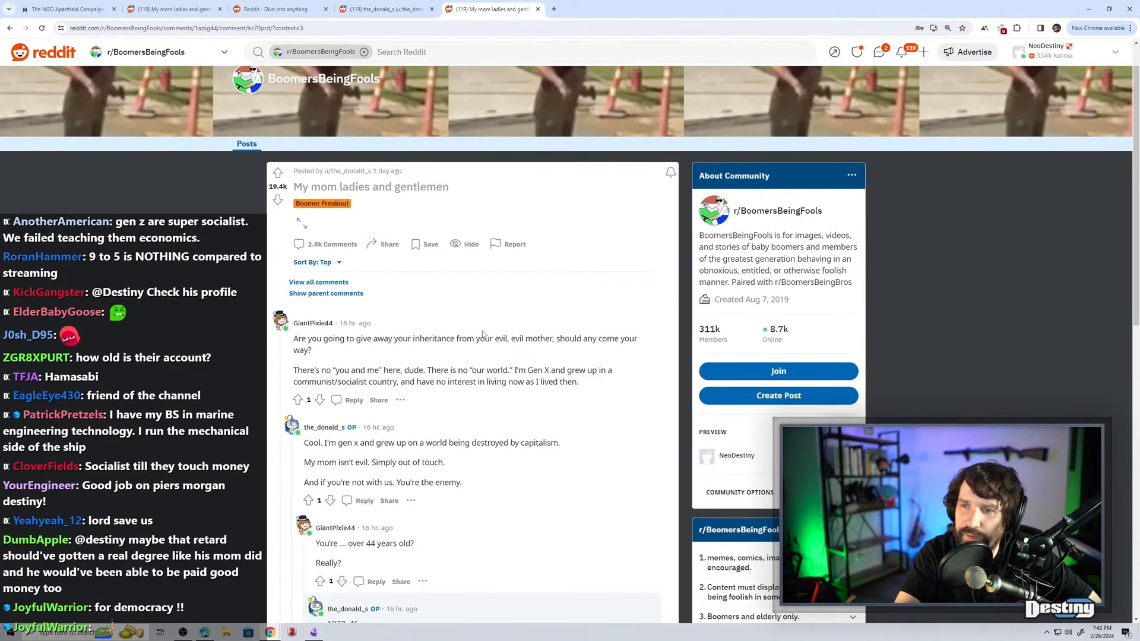
mouse_move(586, 341)
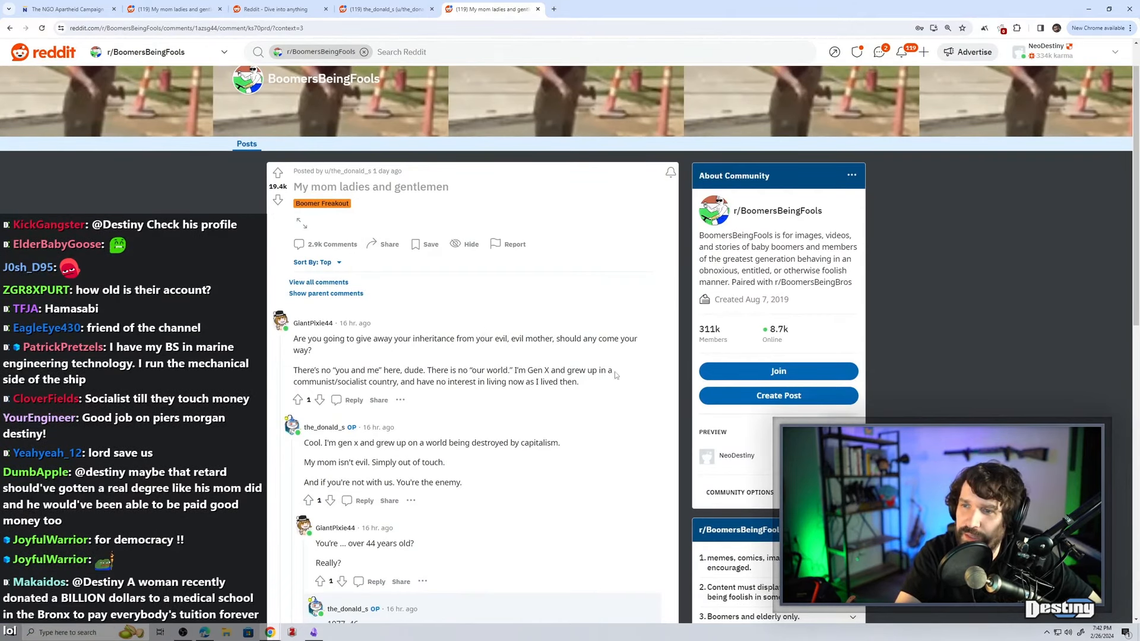
scroll("down", 3)
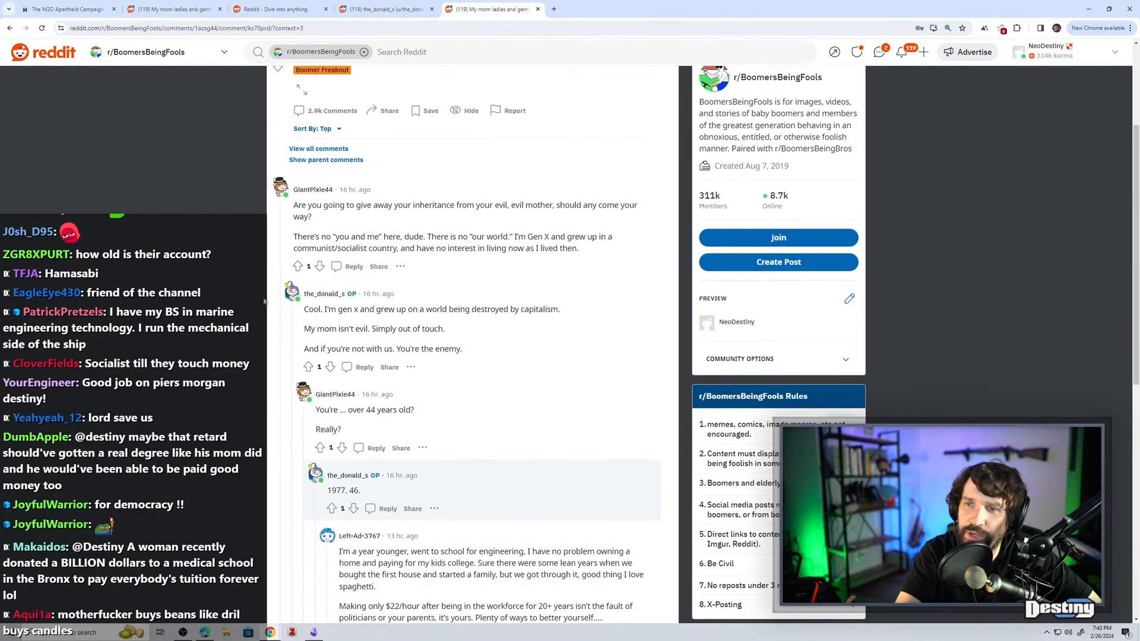
double_click(551, 309)
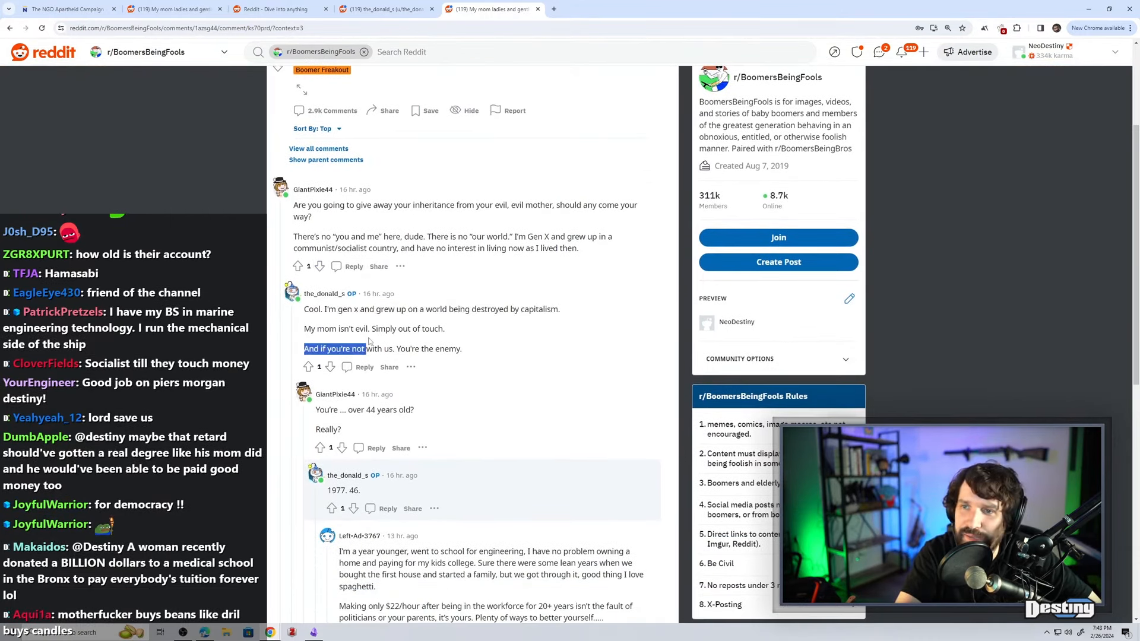
scroll("down", 3)
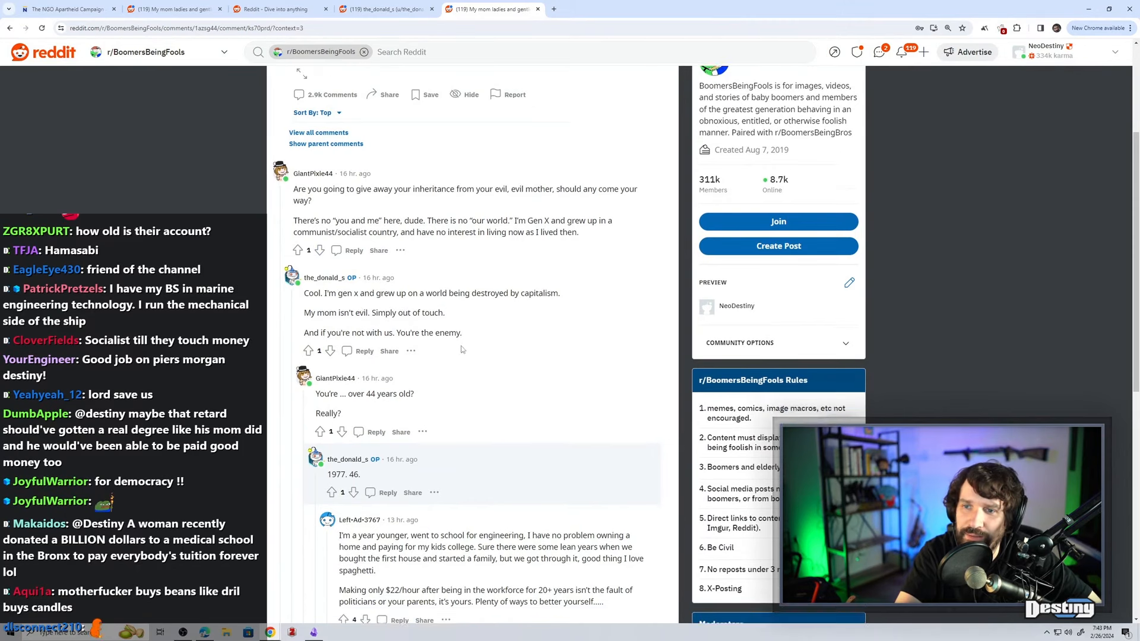
scroll("down", 3)
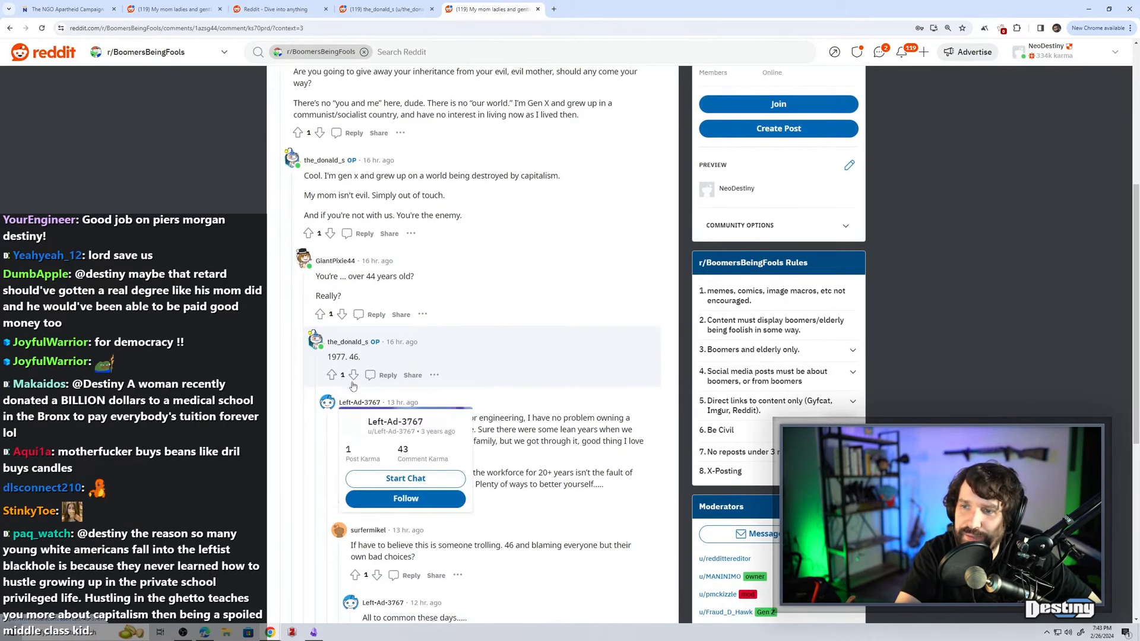
scroll("down", 3)
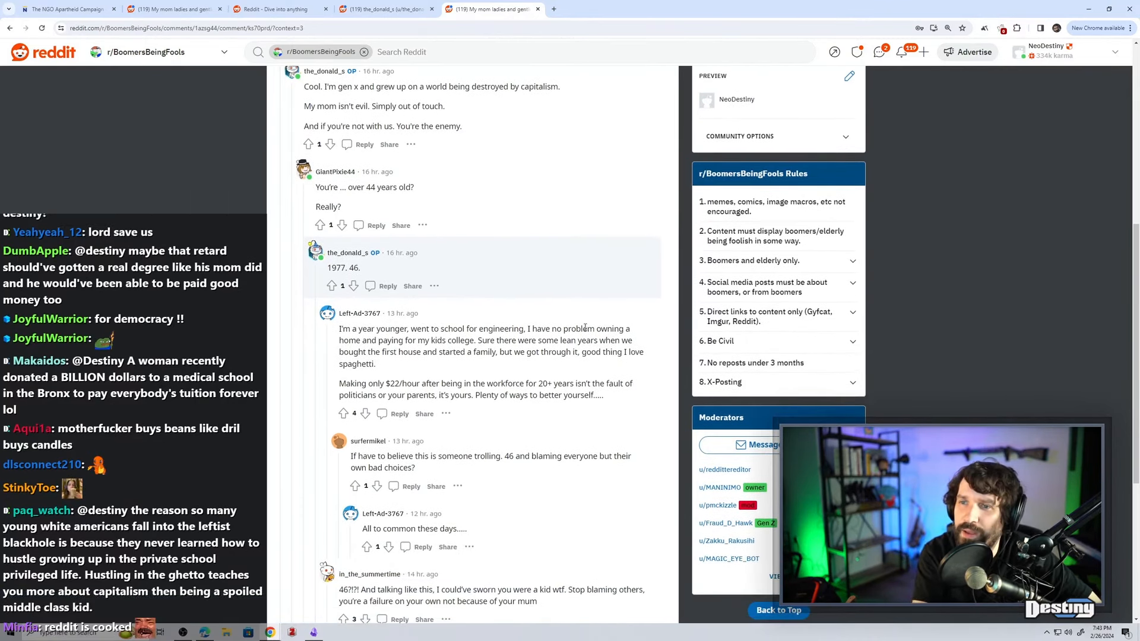
scroll("down", 3)
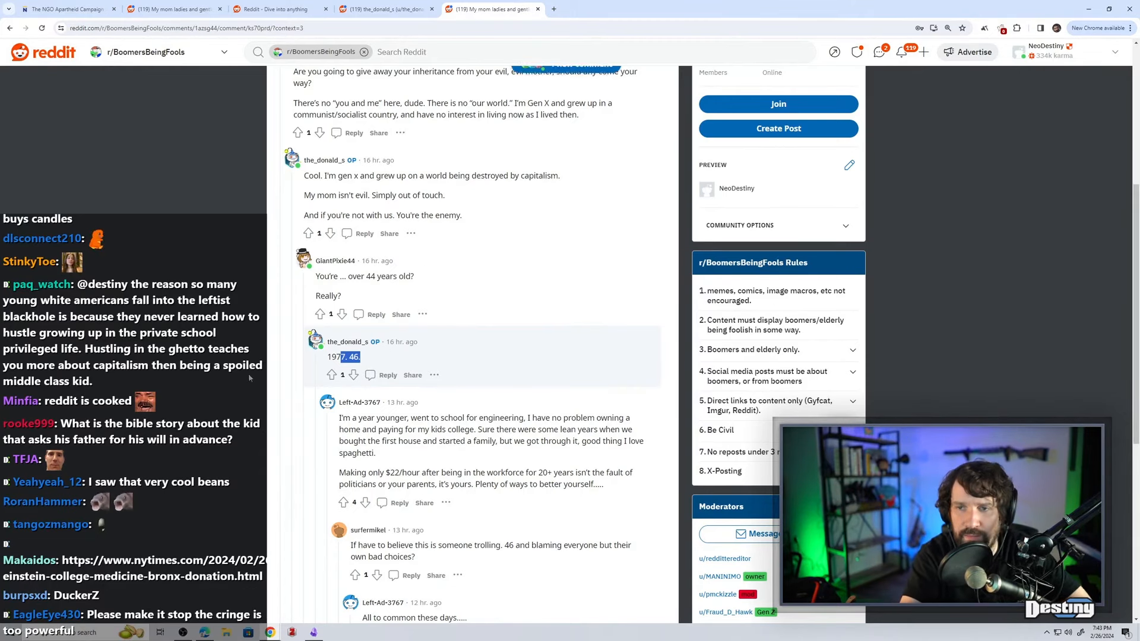
scroll("down", 3)
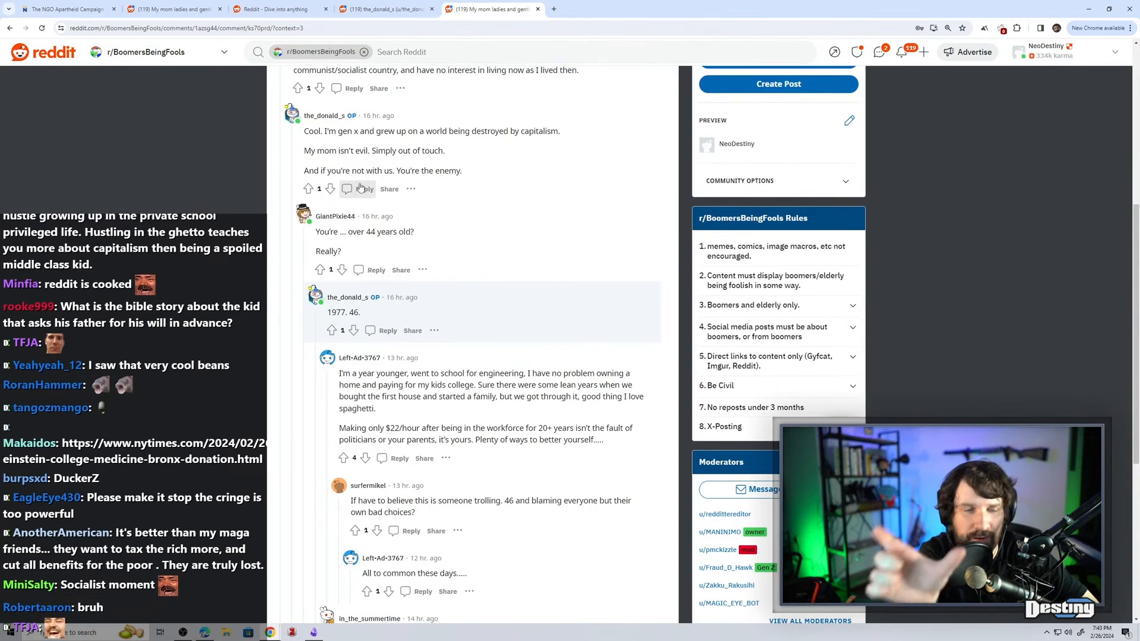
scroll("down", 3)
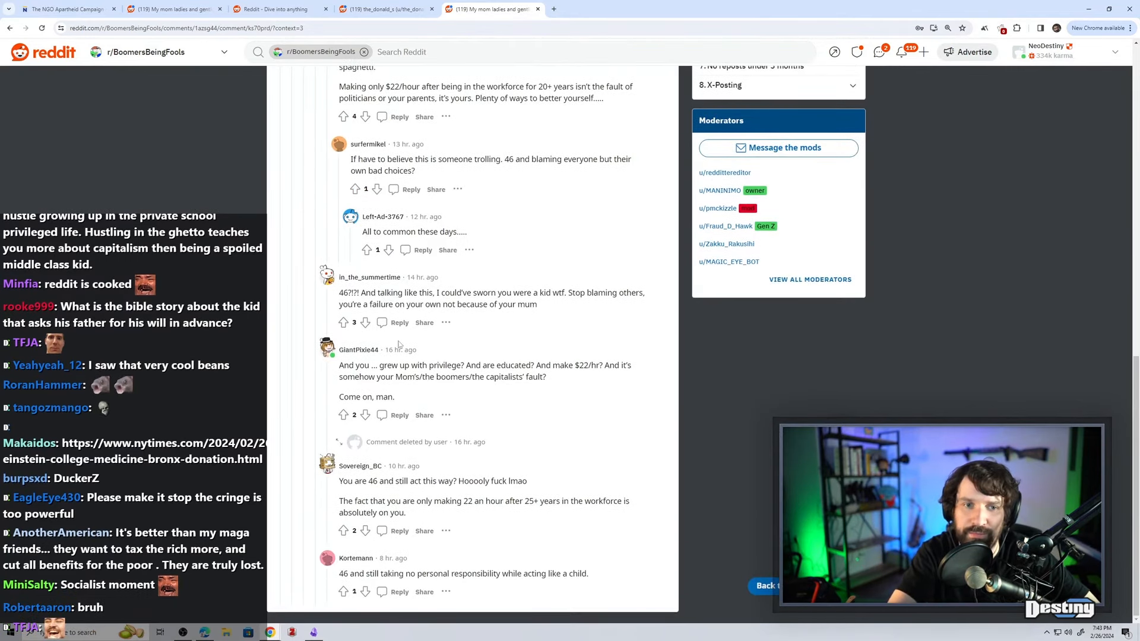
mouse_move(709, 514)
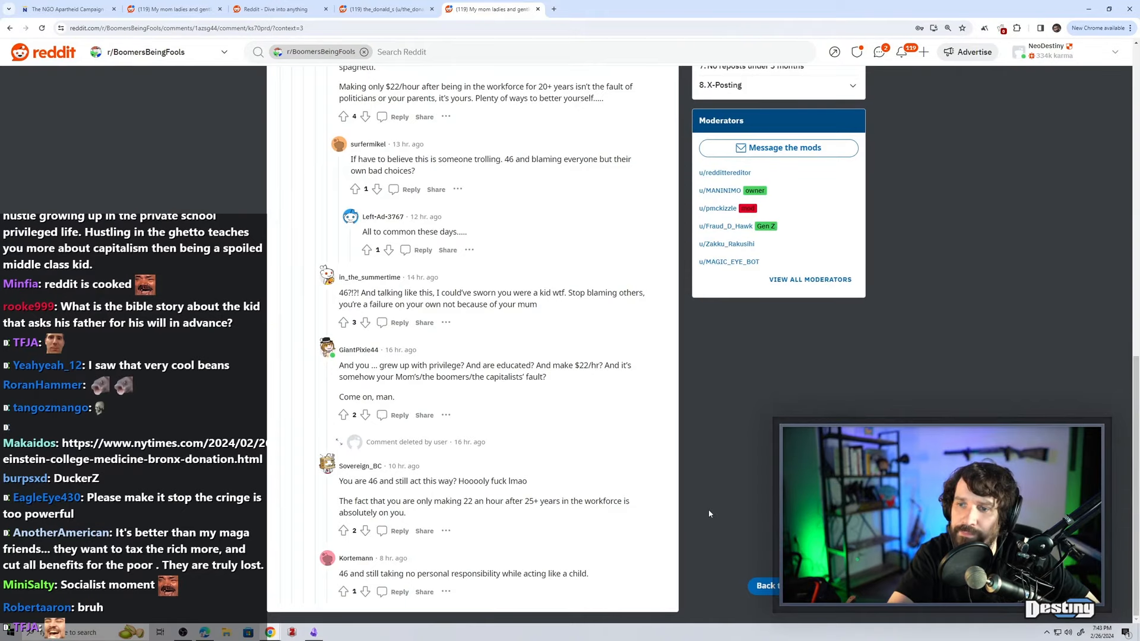
scroll("up", 3)
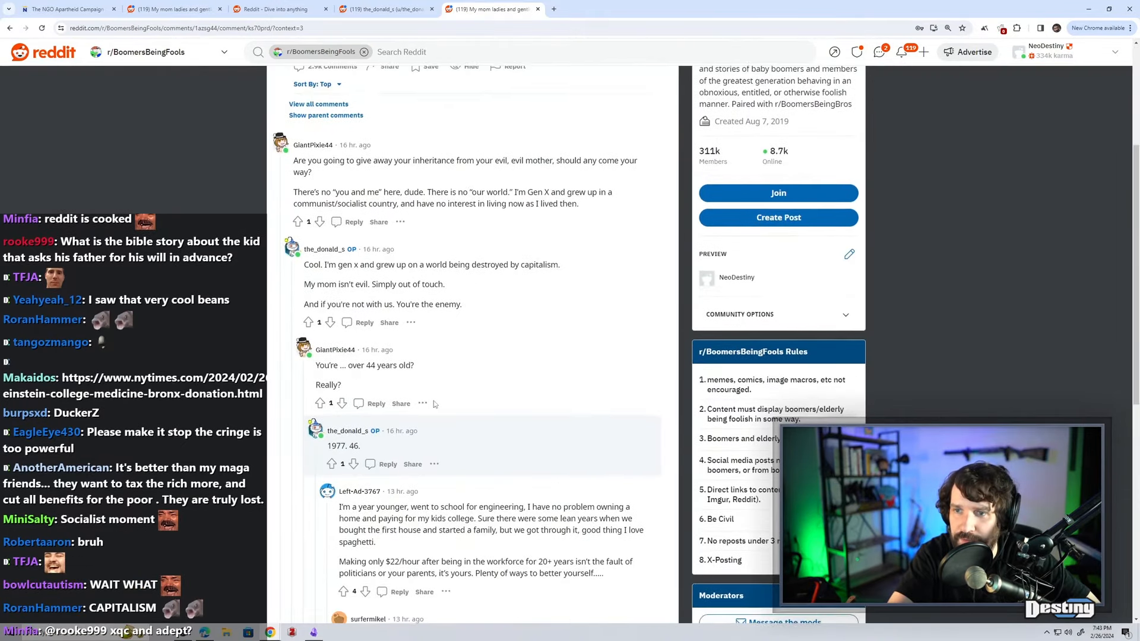
scroll("up", 3)
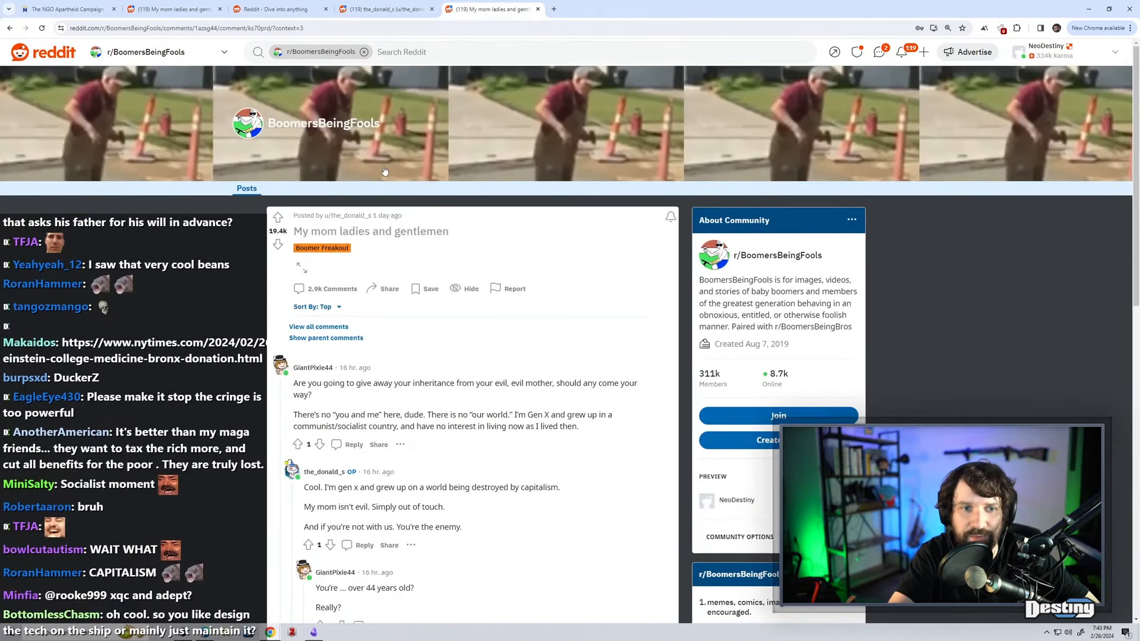
scroll("down", 3)
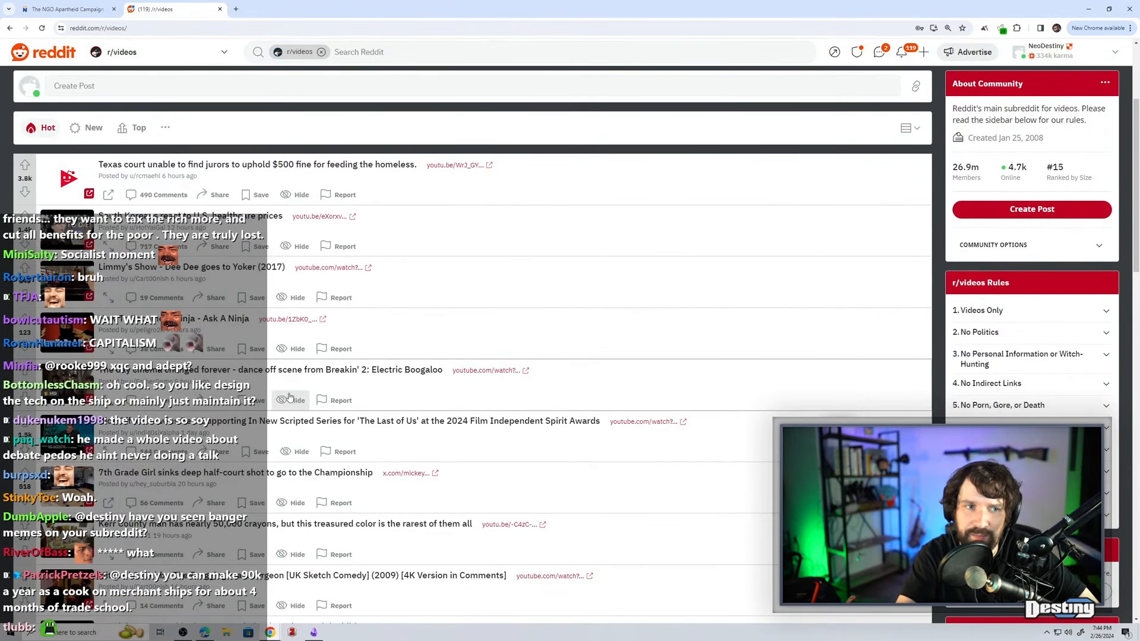
Scroll down the r/videos Hot feed to browse its posts.
scroll("down", 3)
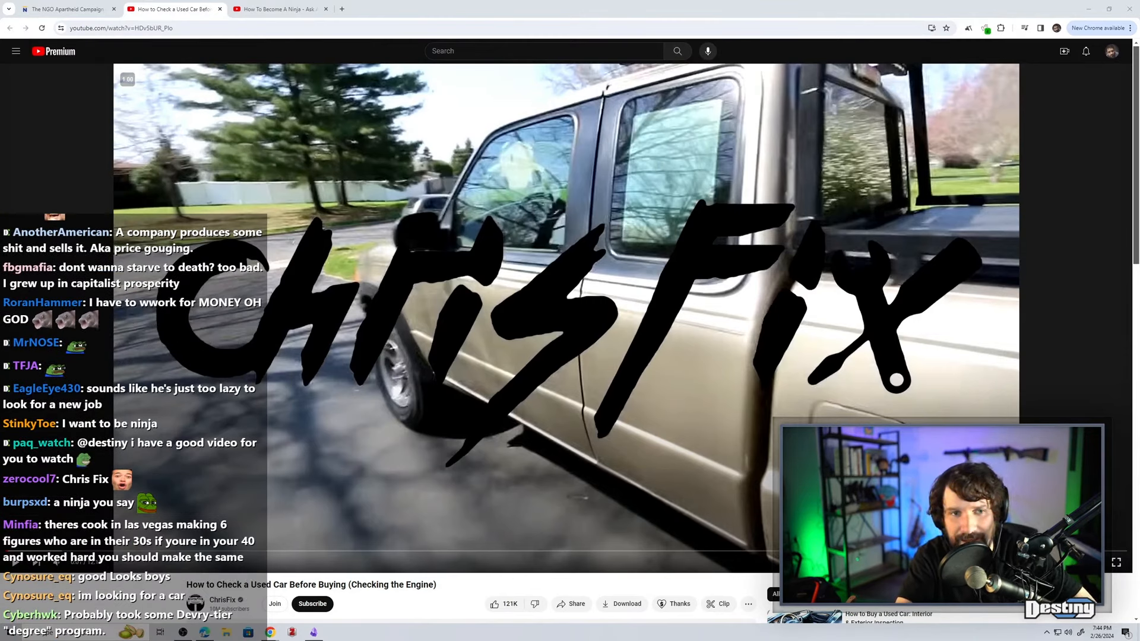
Scroll down the YouTube page of the ChrisFix used-car engine check video.
scroll("down", 3)
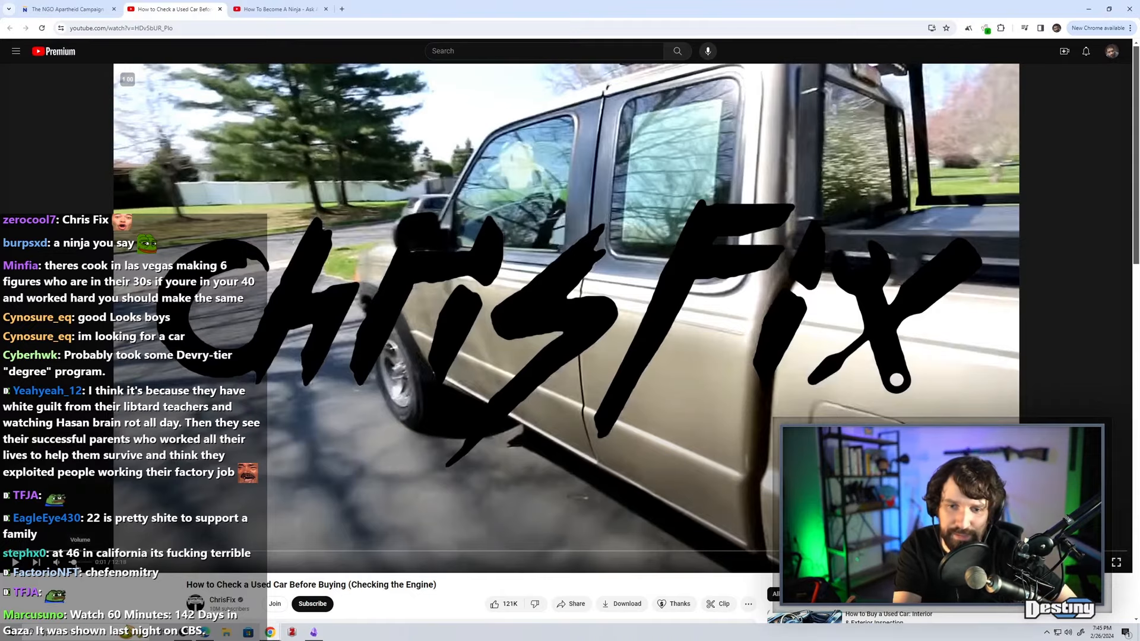
mouse_move(657, 482)
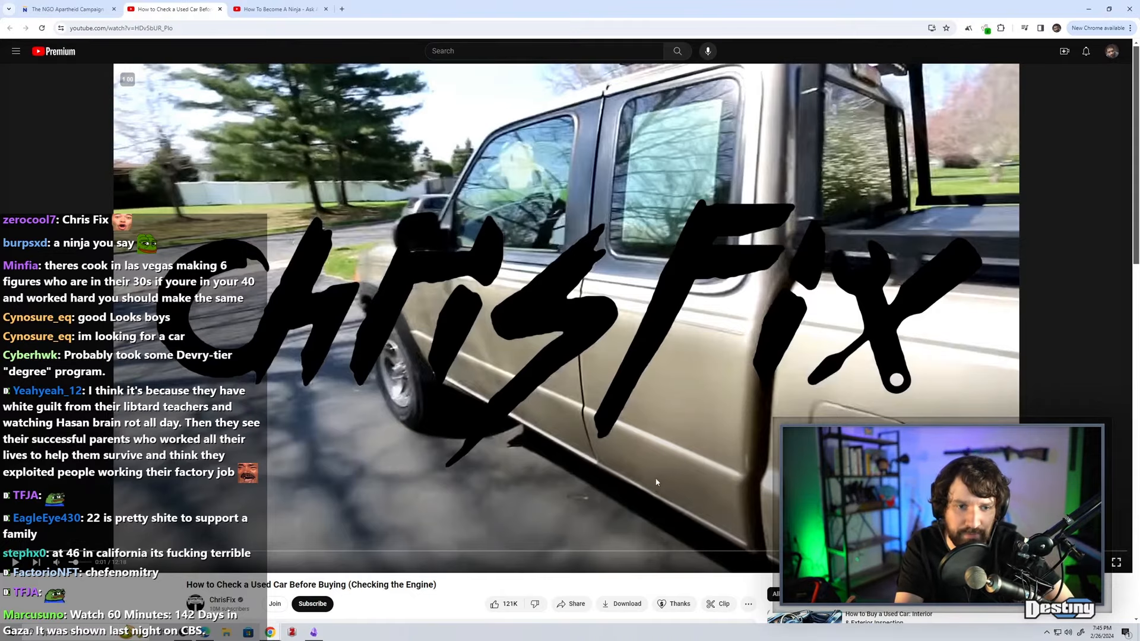